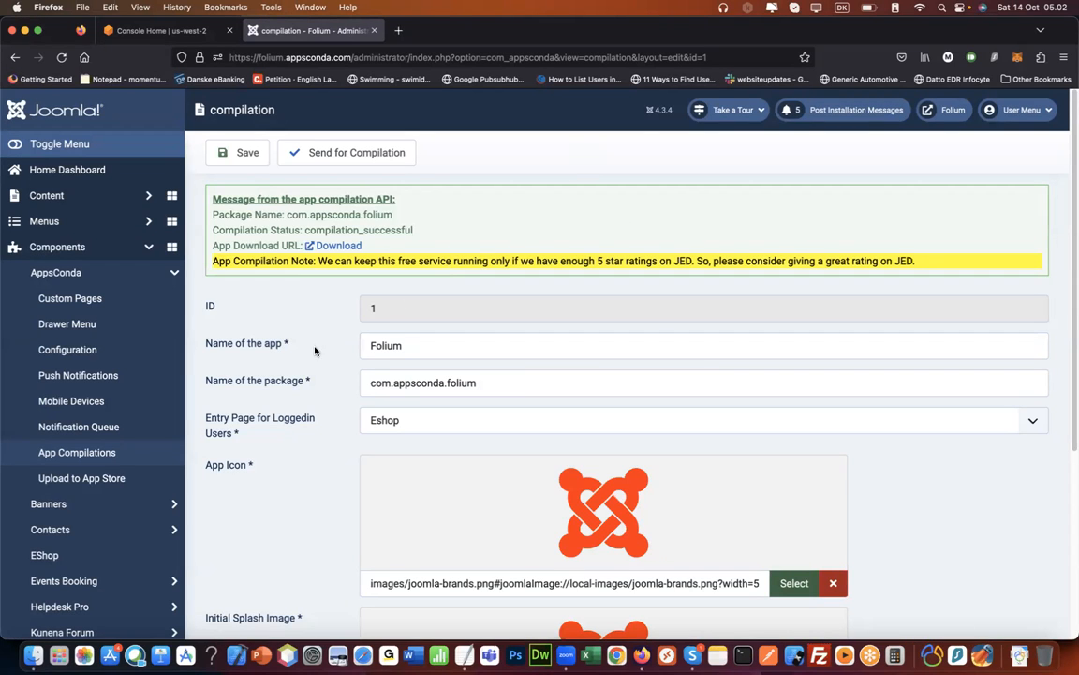
mouse_move(235, 398)
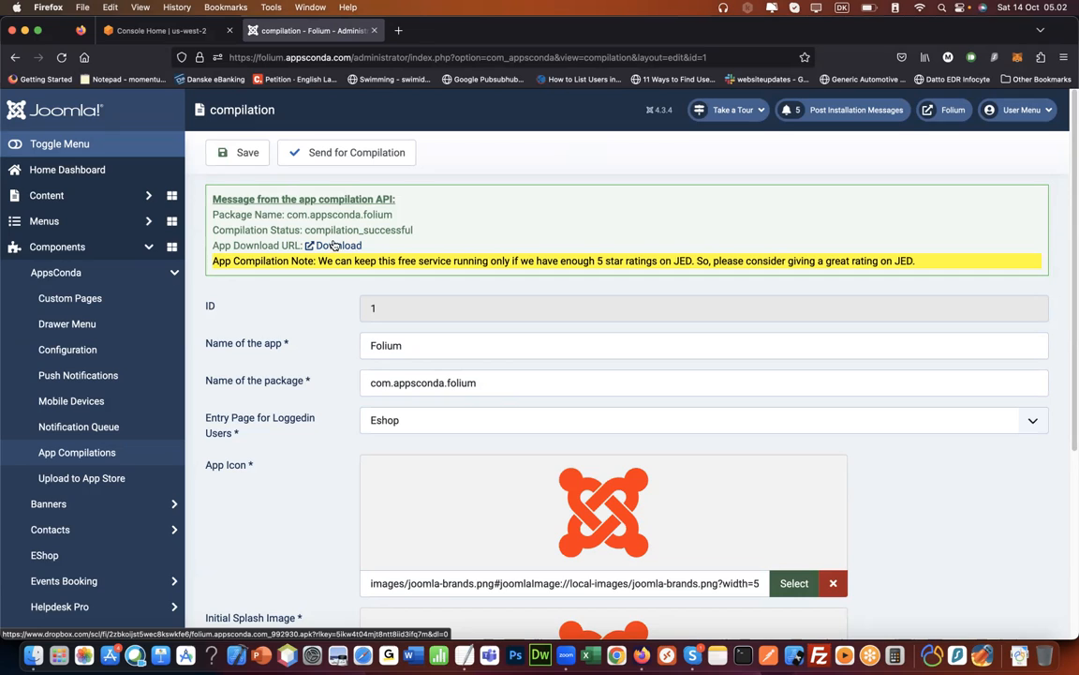
mouse_move(335, 249)
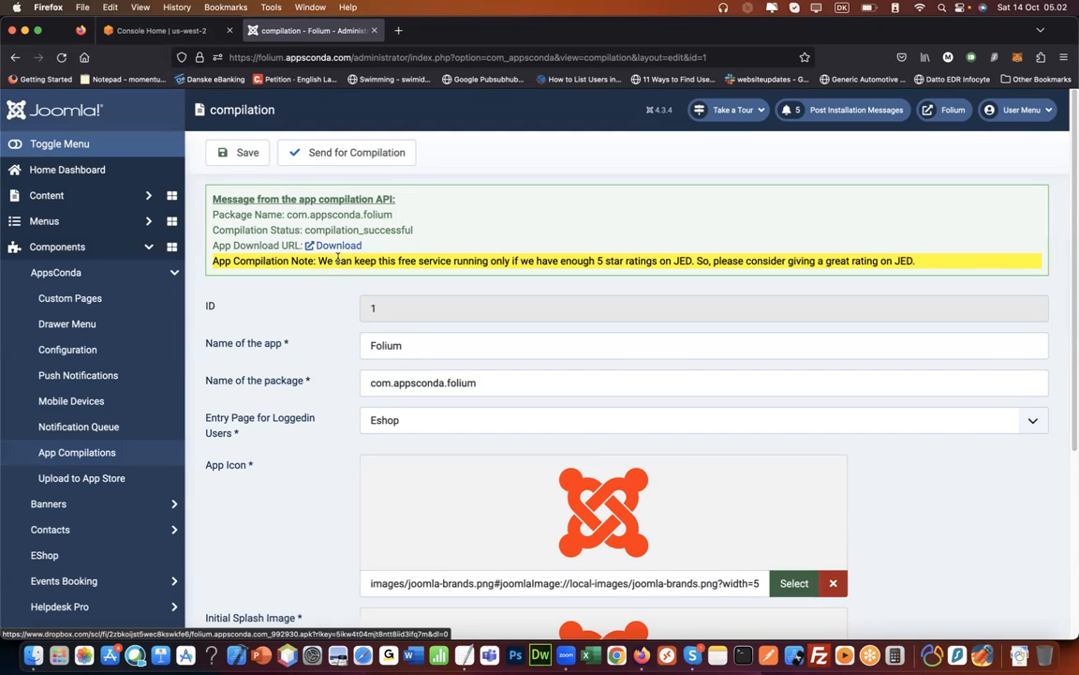
mouse_move(380, 286)
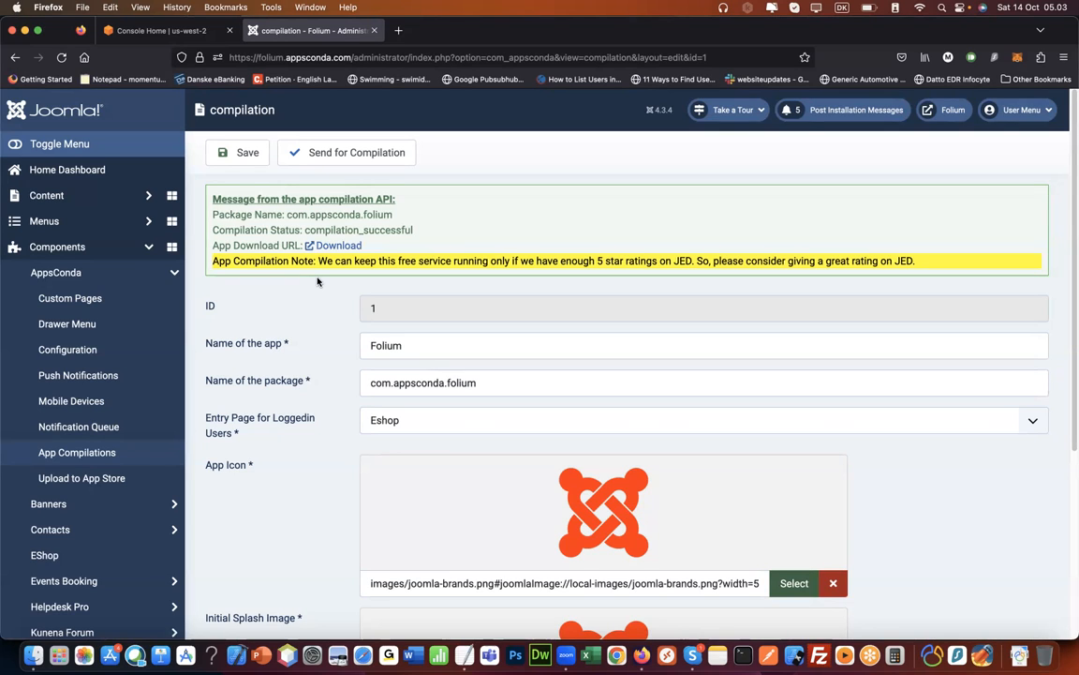
mouse_move(321, 283)
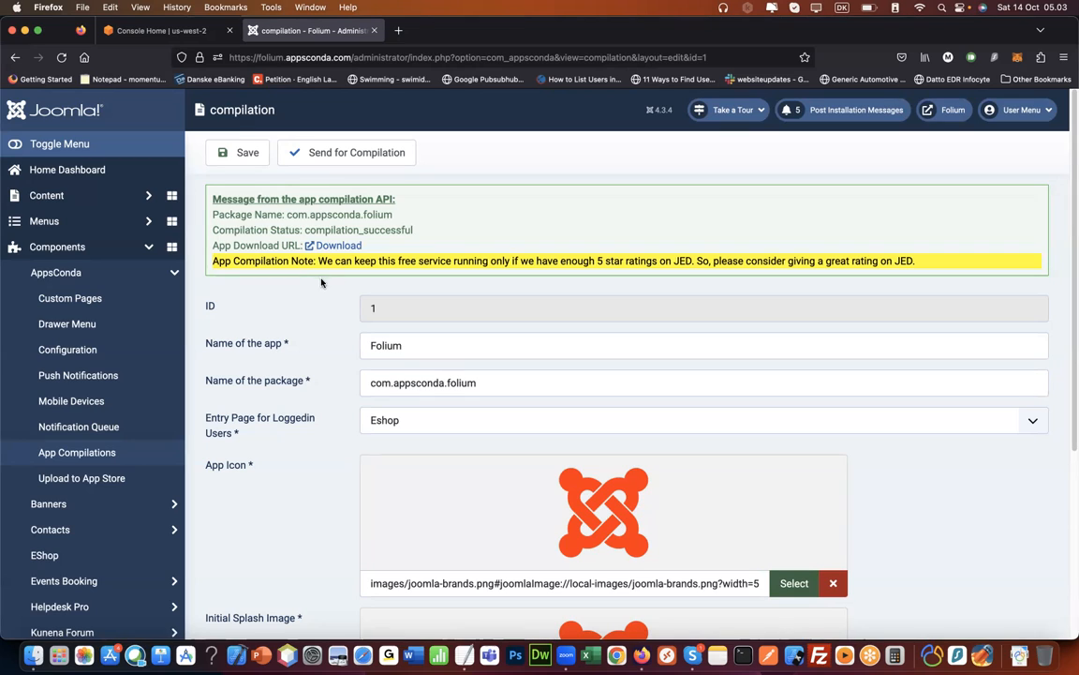
mouse_move(321, 286)
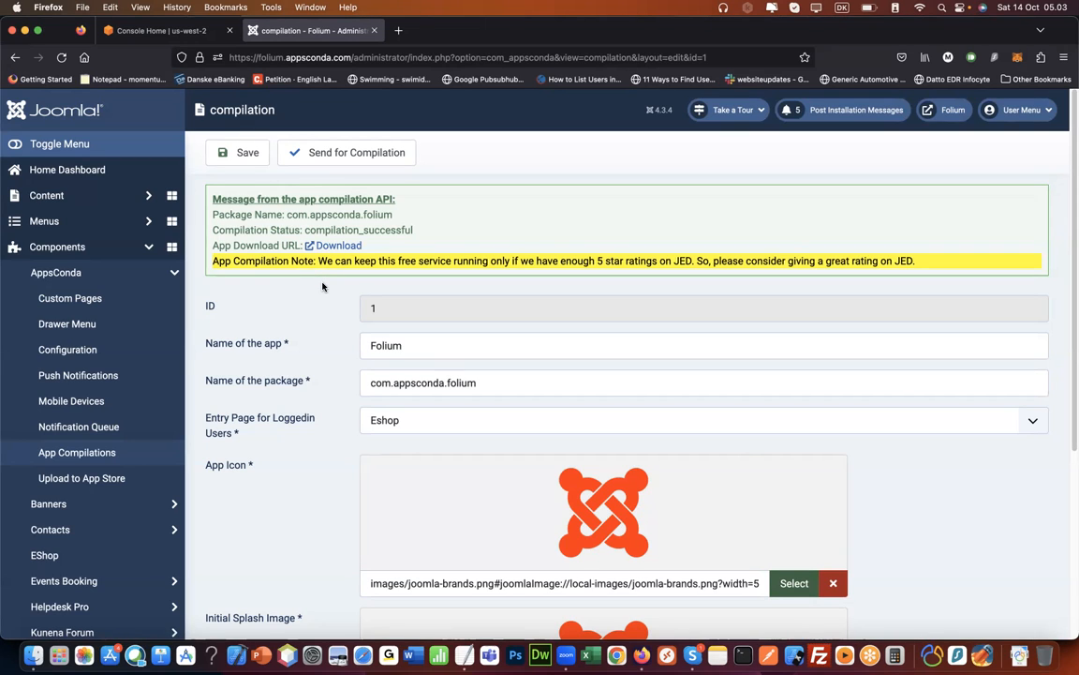
mouse_move(316, 305)
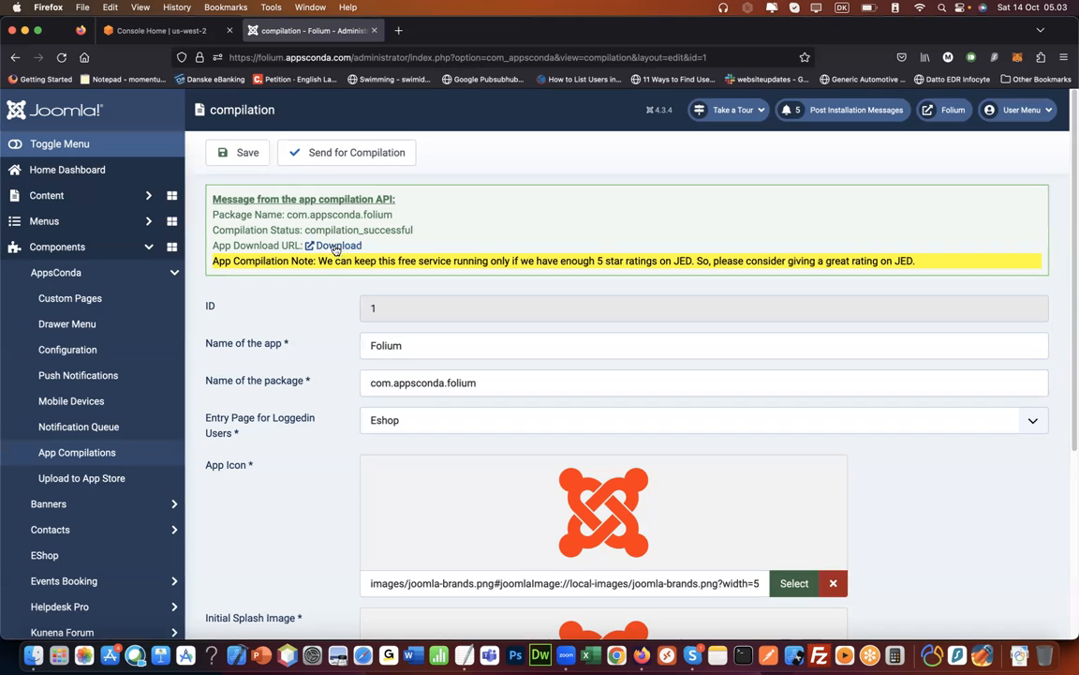
mouse_move(364, 265)
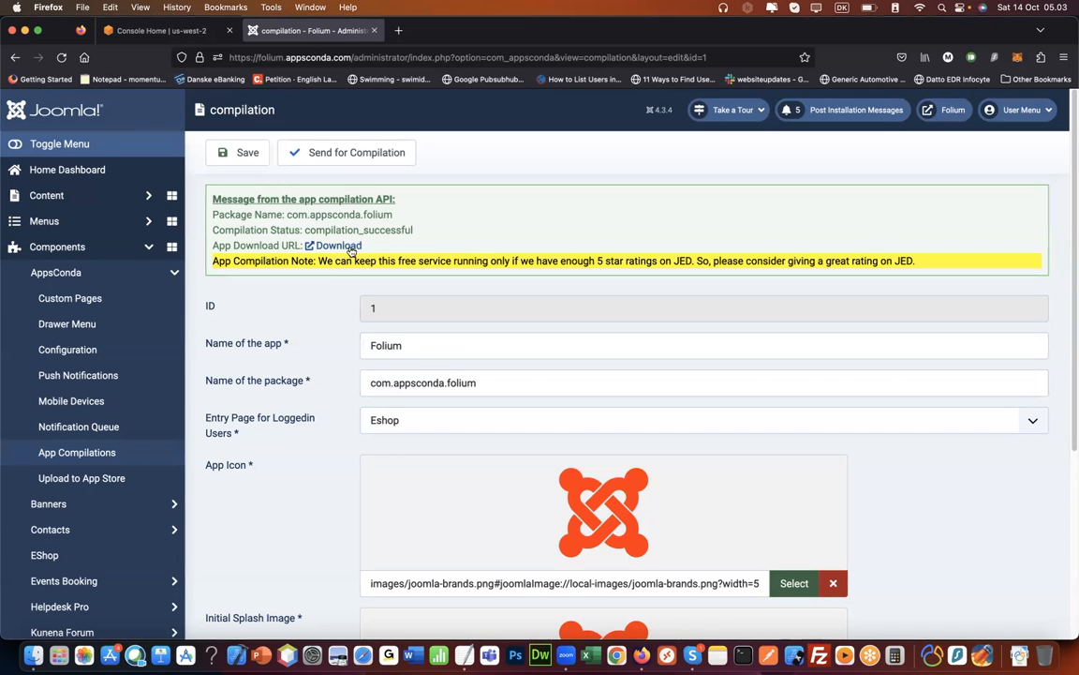
mouse_move(338, 245)
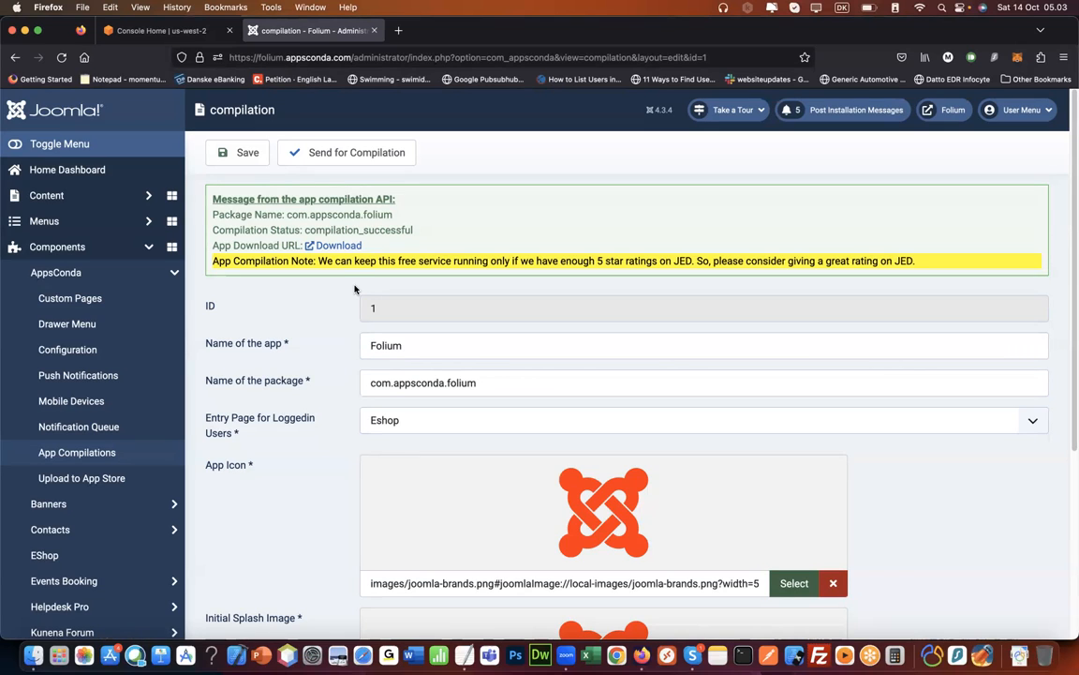
mouse_move(353, 272)
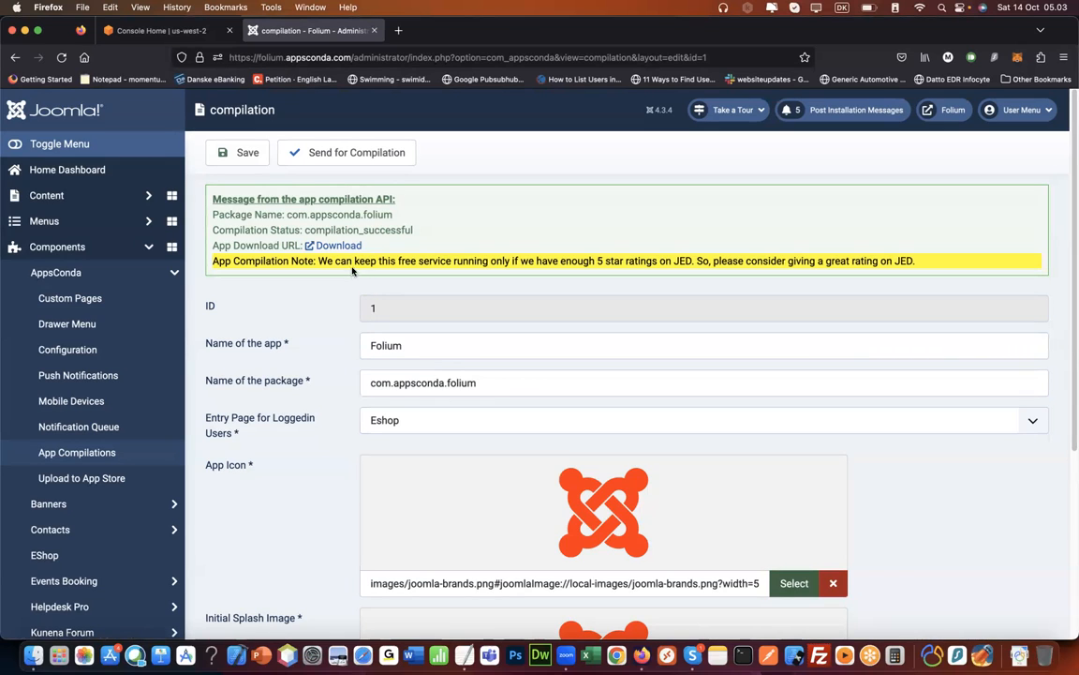
- Download the compiled Folium APK from its Dropbox link and save it to Downloads
click(339, 245)
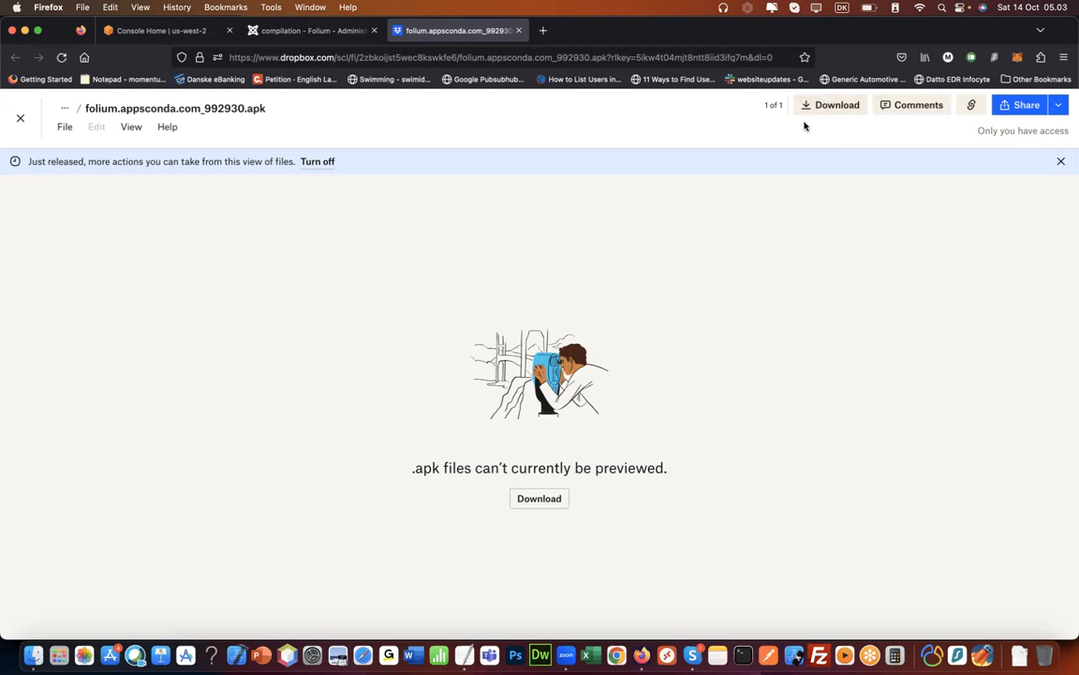
click(829, 104)
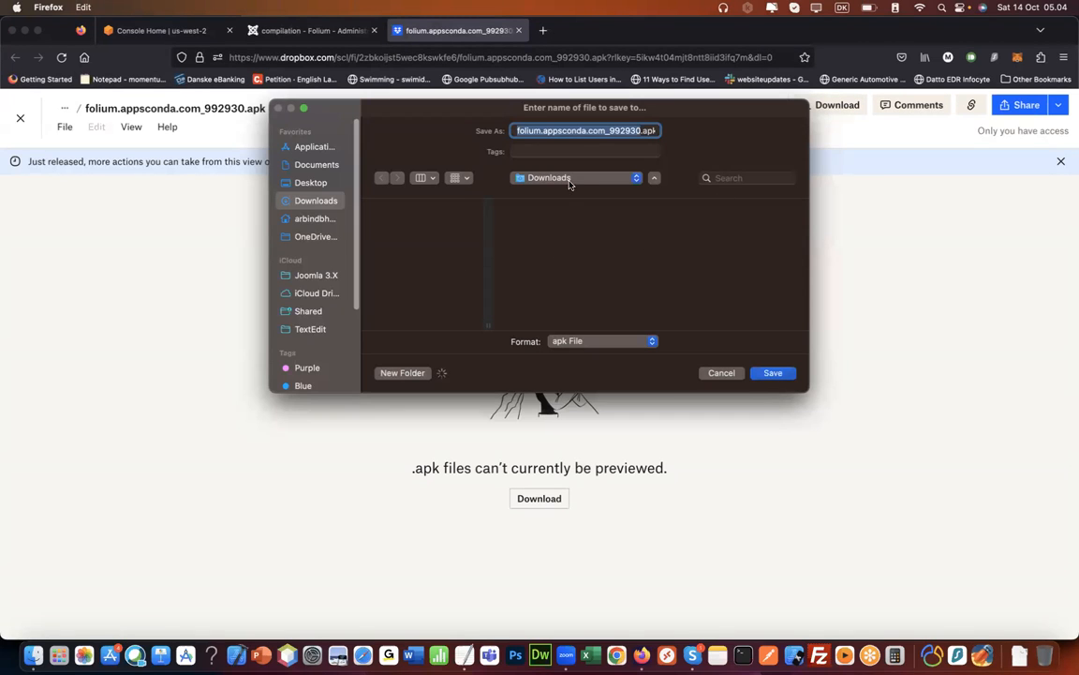
click(772, 373)
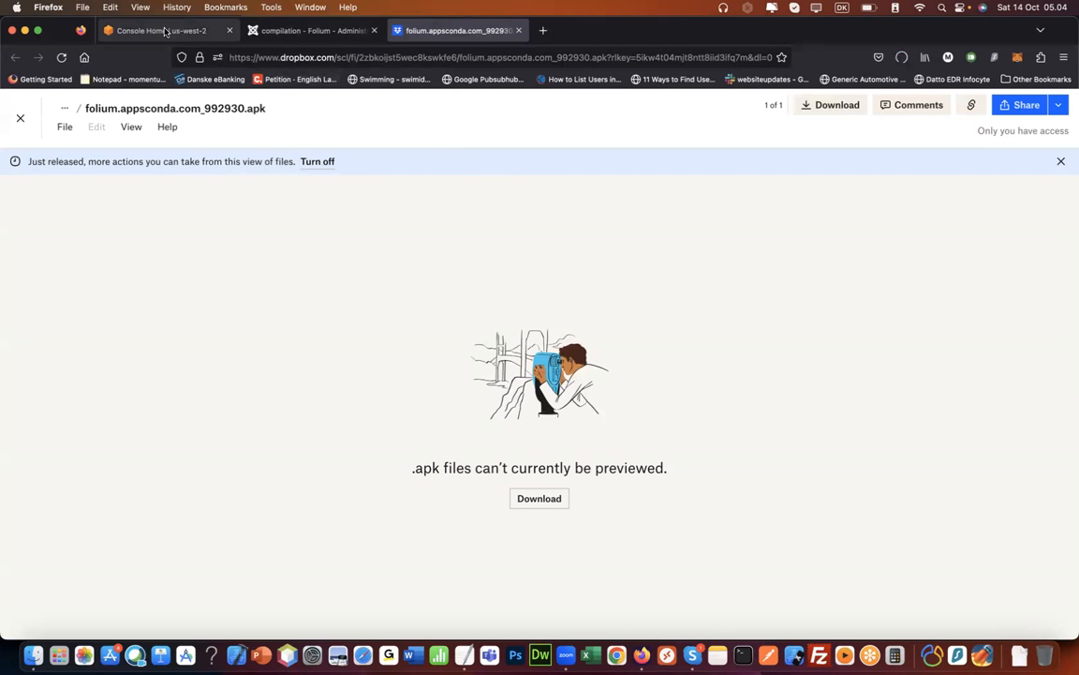
- Search the AWS console for 'device' and open Device Farm
click(159, 30)
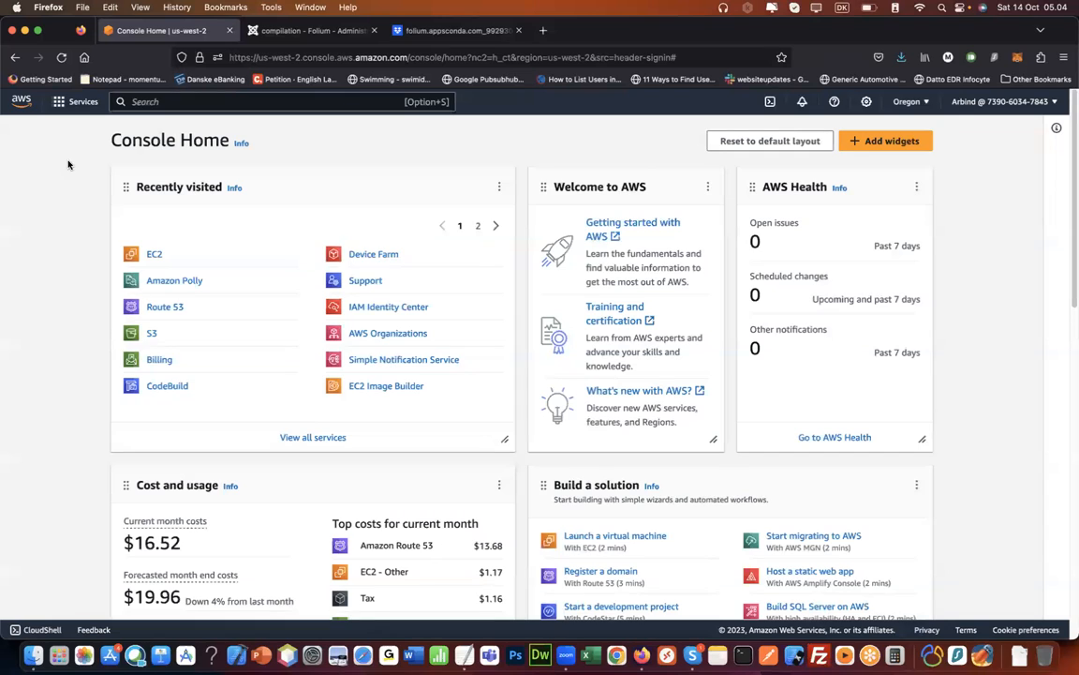
mouse_move(26, 128)
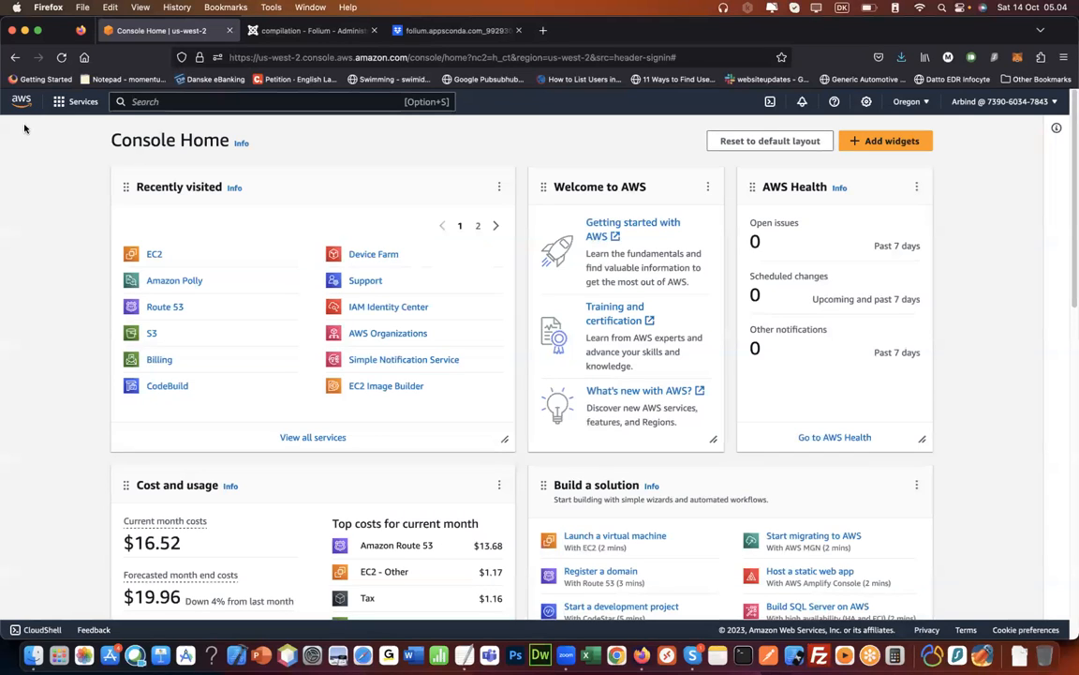
mouse_move(28, 247)
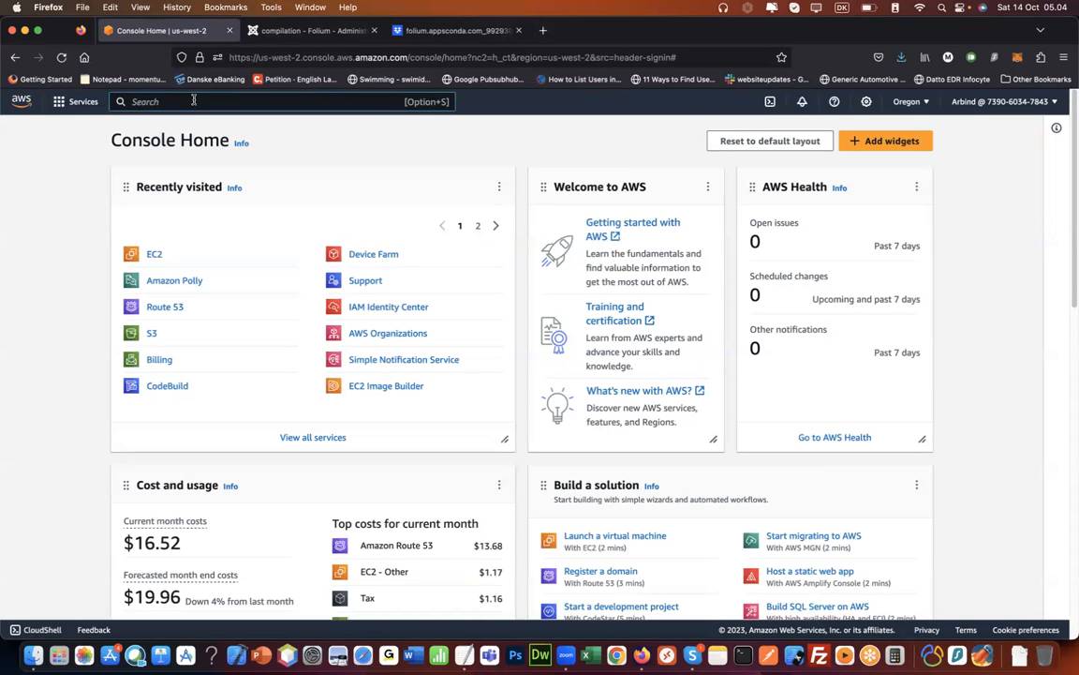
text(device Advisor)
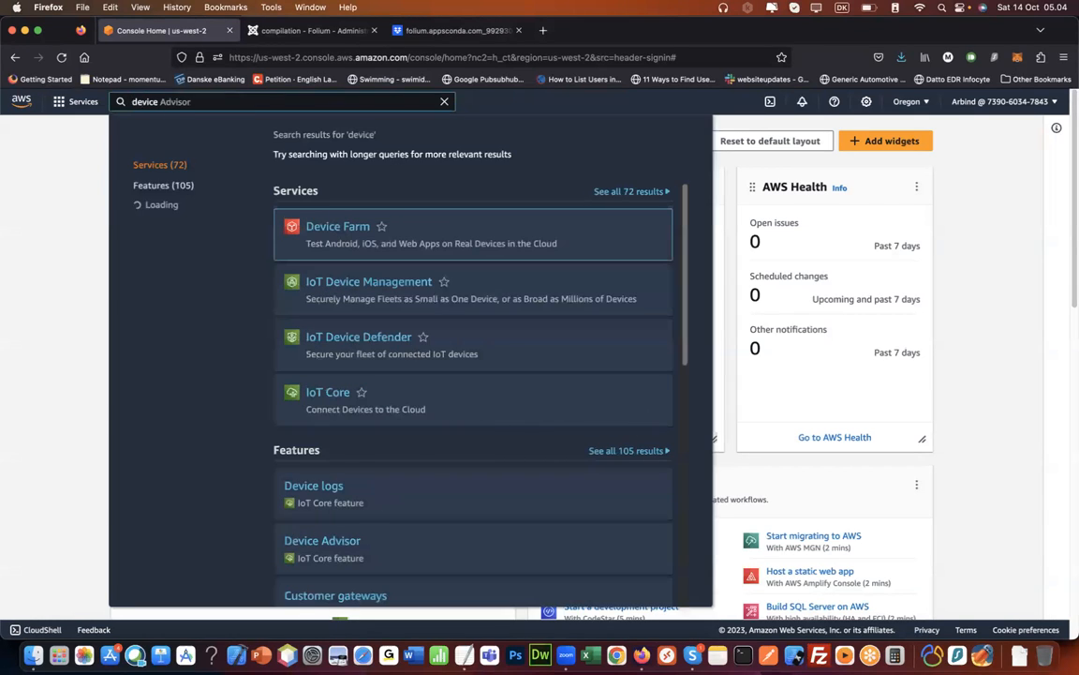
click(337, 226)
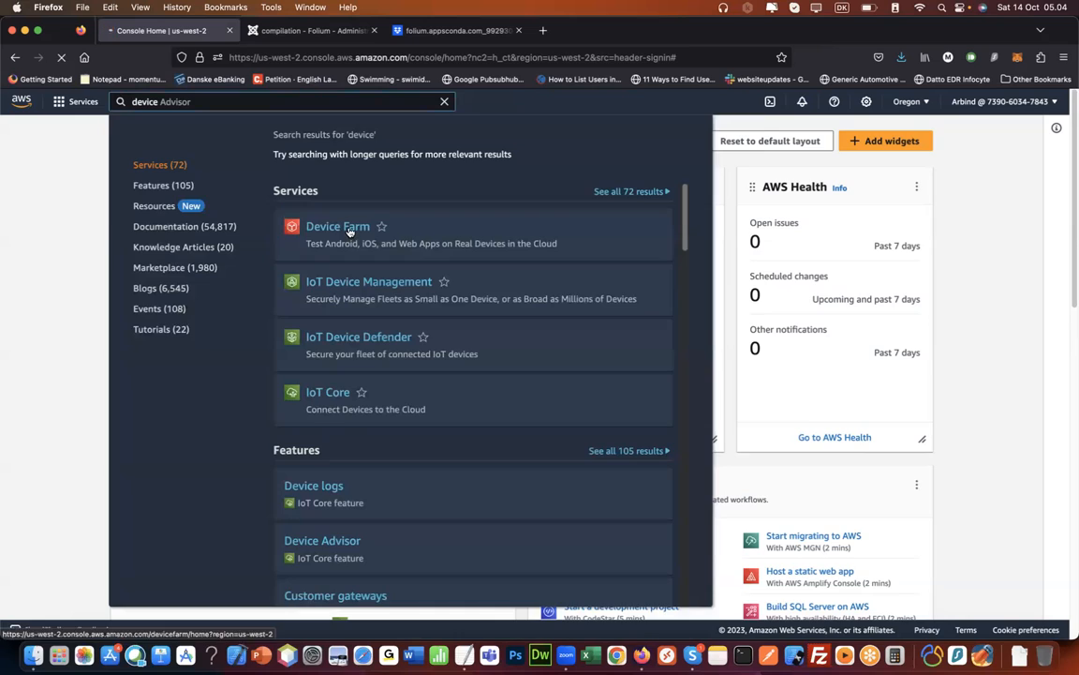
click(337, 225)
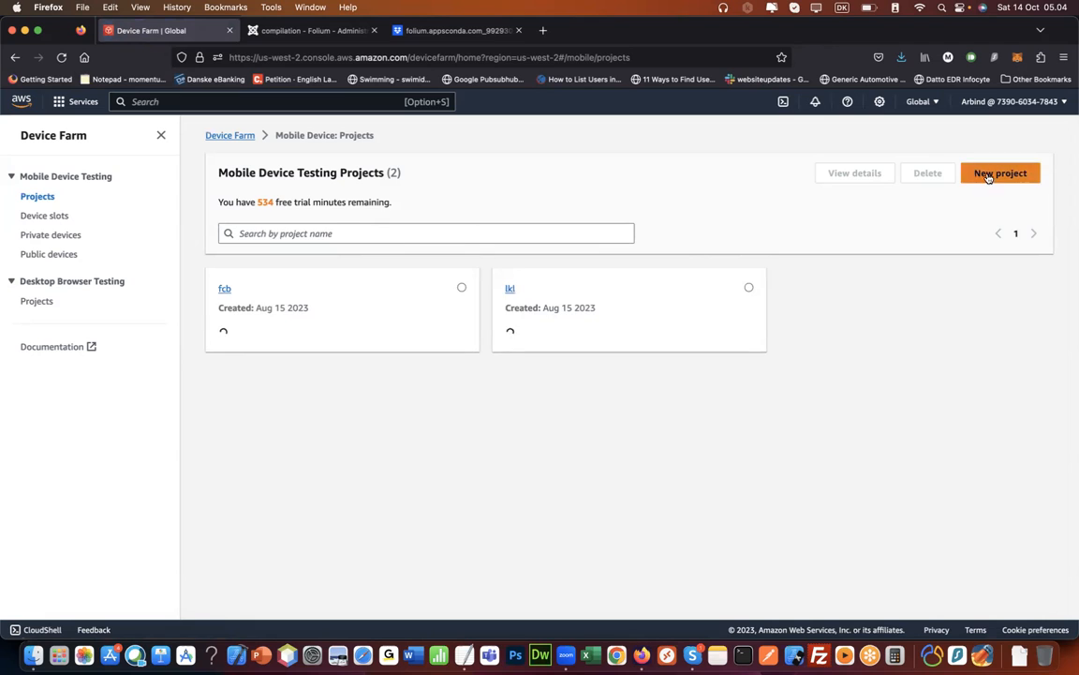
- Create a new Device Farm project named AppsConda
click(1000, 173)
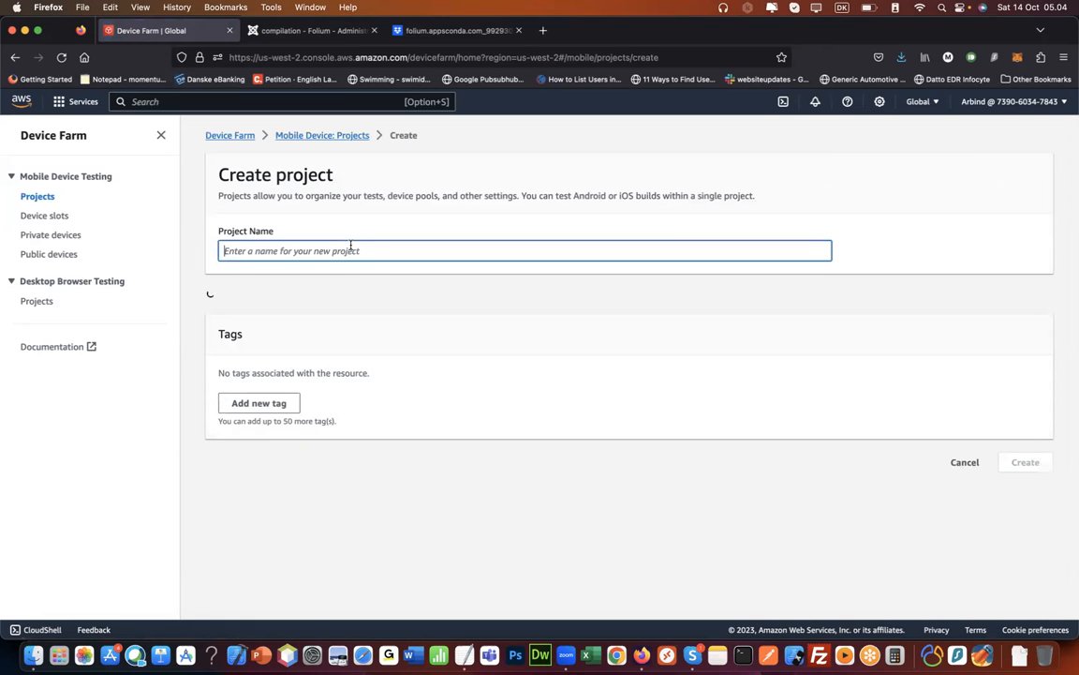
text(AppsConda)
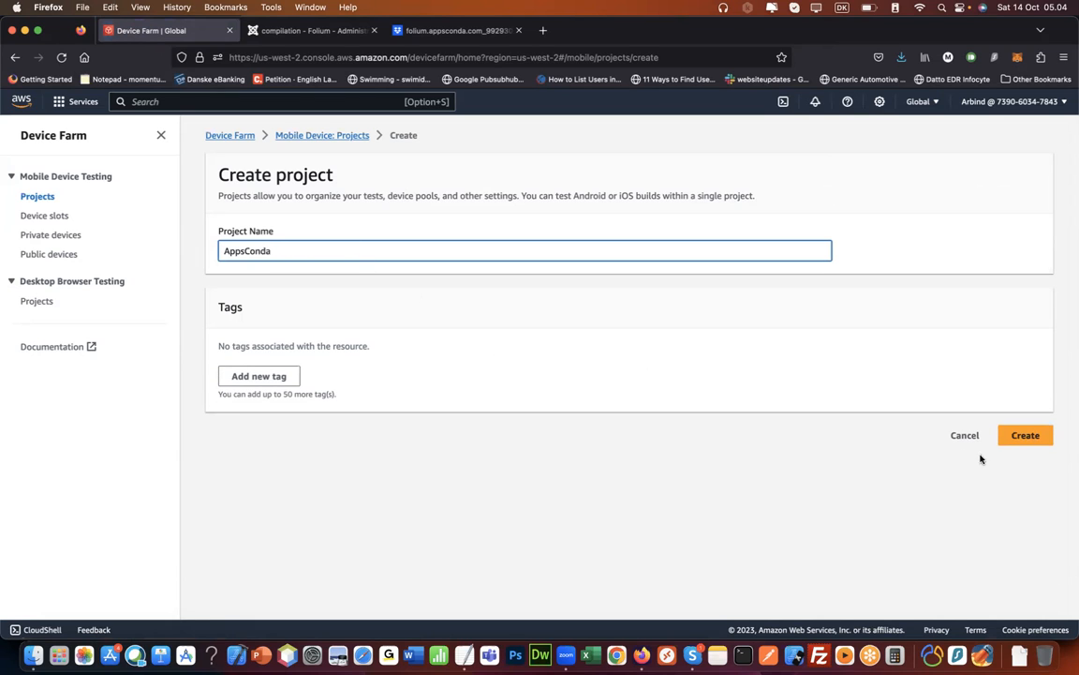
click(1024, 435)
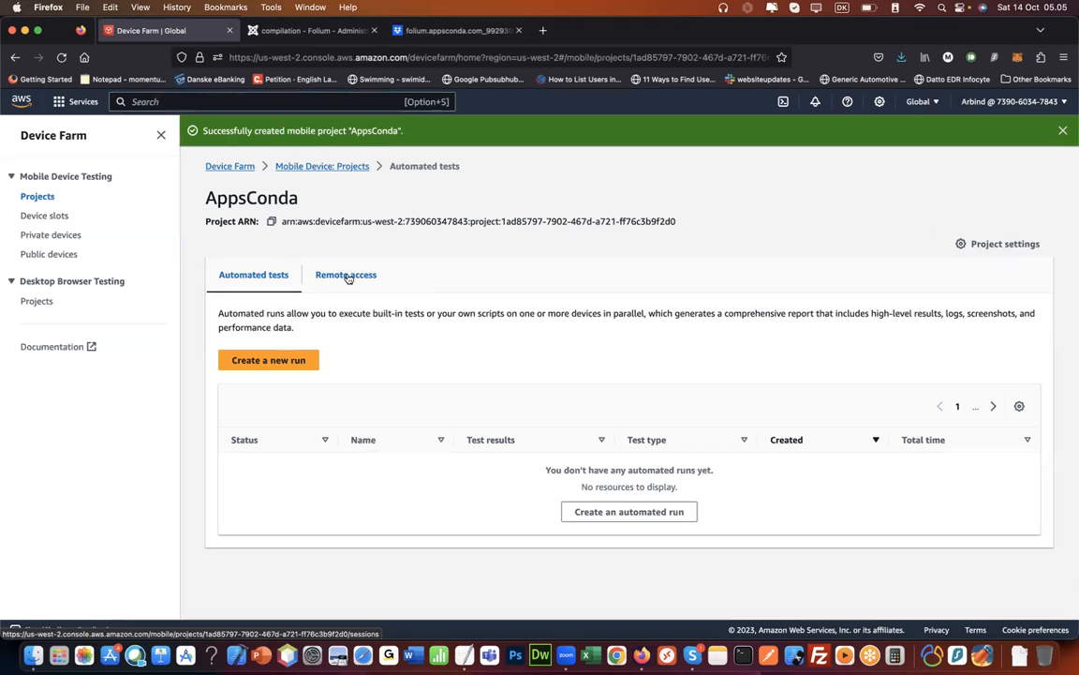
- Start a new remote access session from the project's remote access tab
click(346, 274)
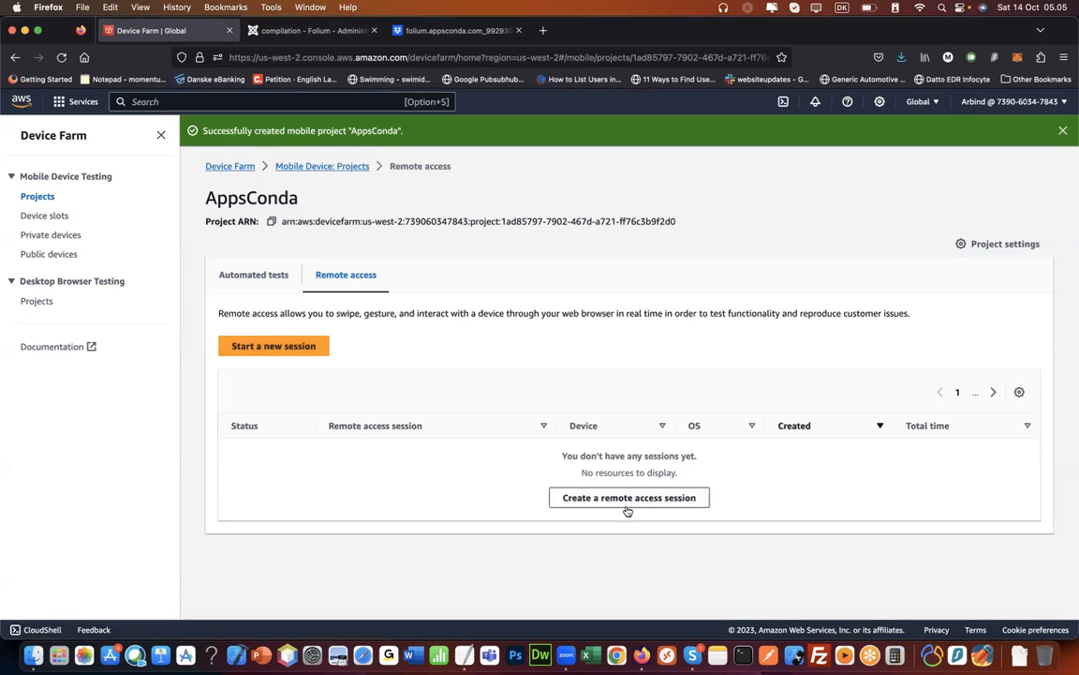
mouse_move(642, 506)
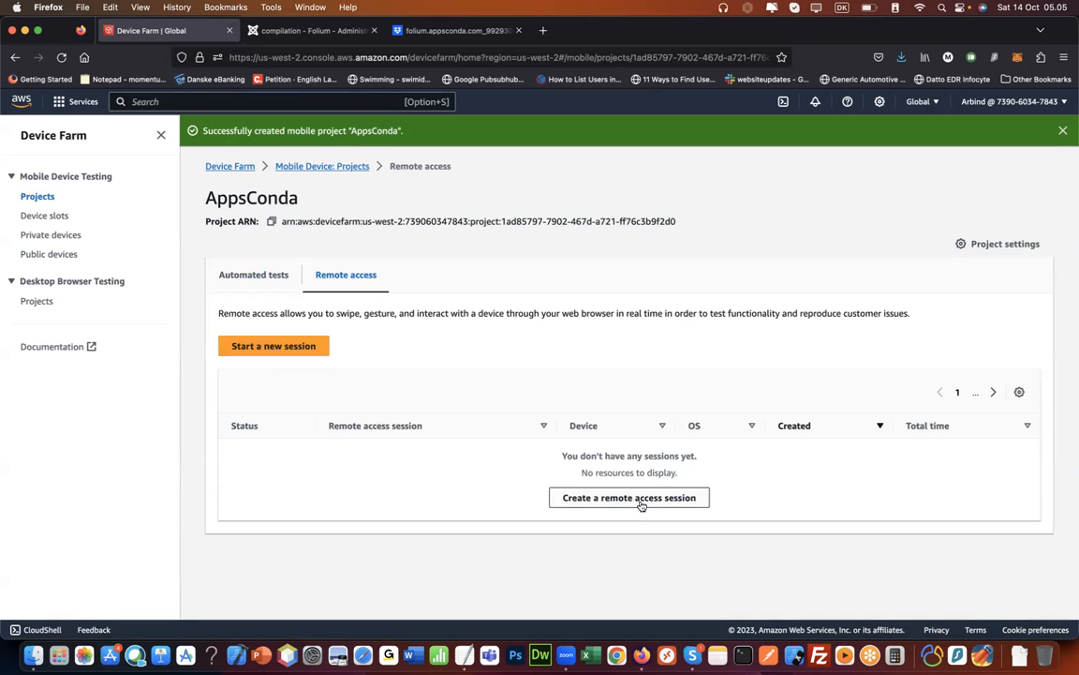
click(629, 498)
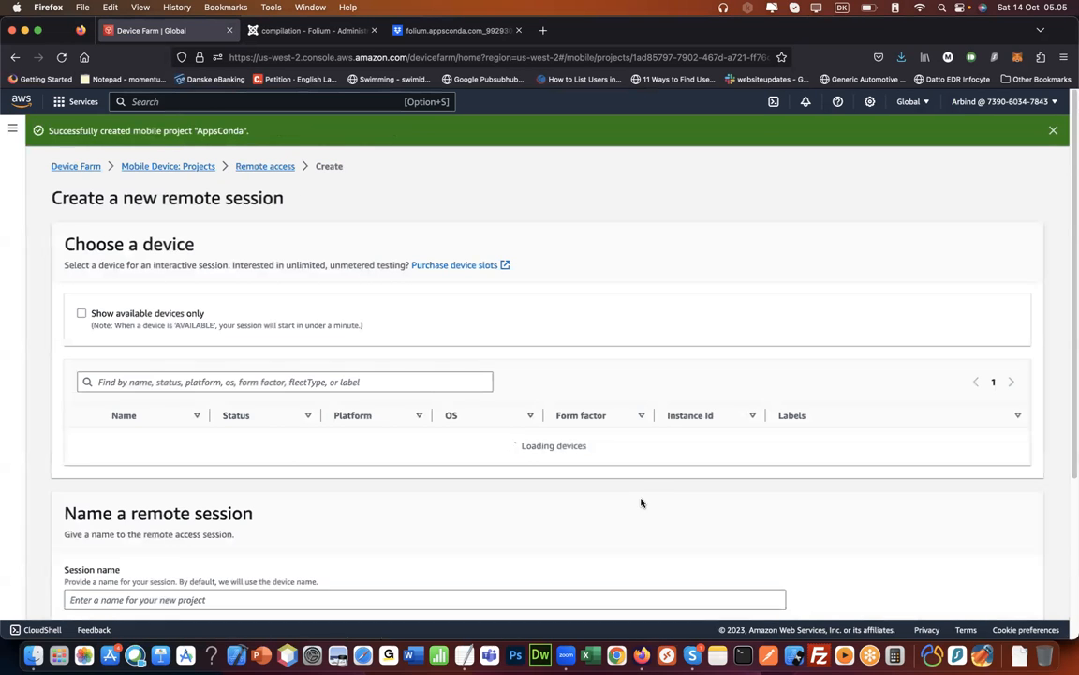
scroll(down, 3)
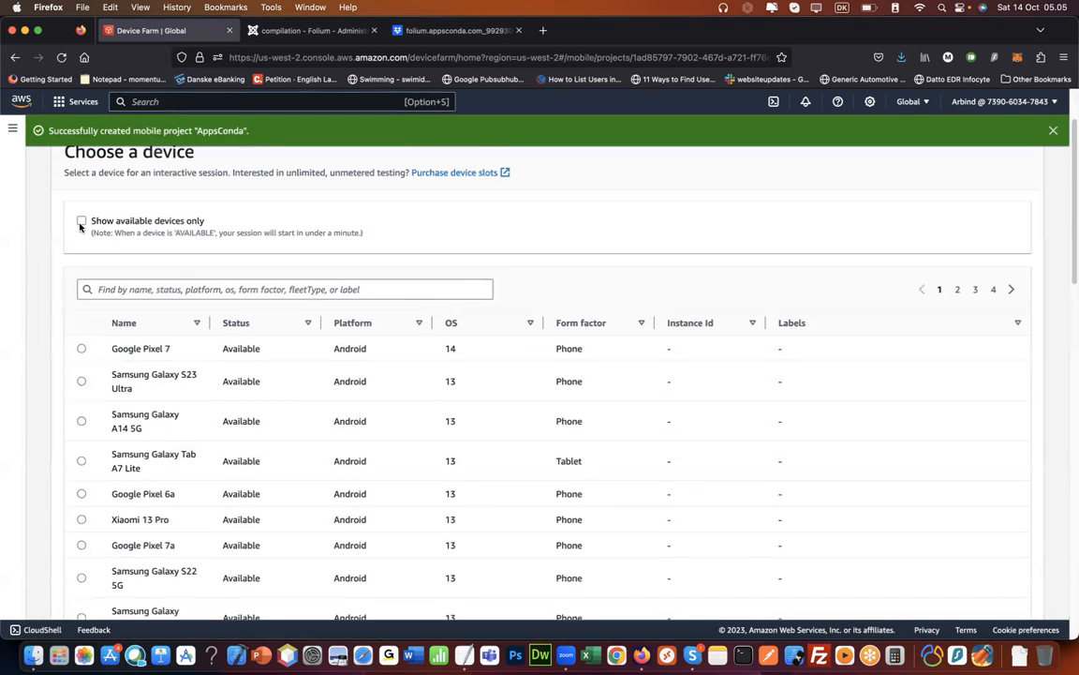
- Filter to available devices, select Google Pixel 7, and keep 'Google Pixel 7' as session name
click(81, 220)
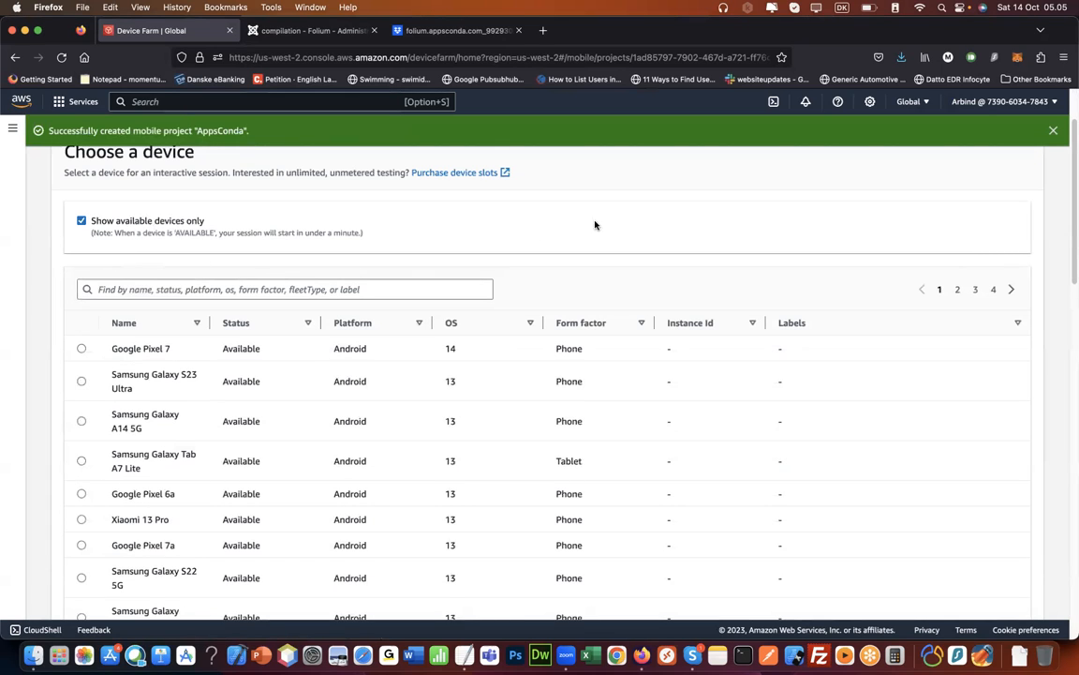
scroll(down, 3)
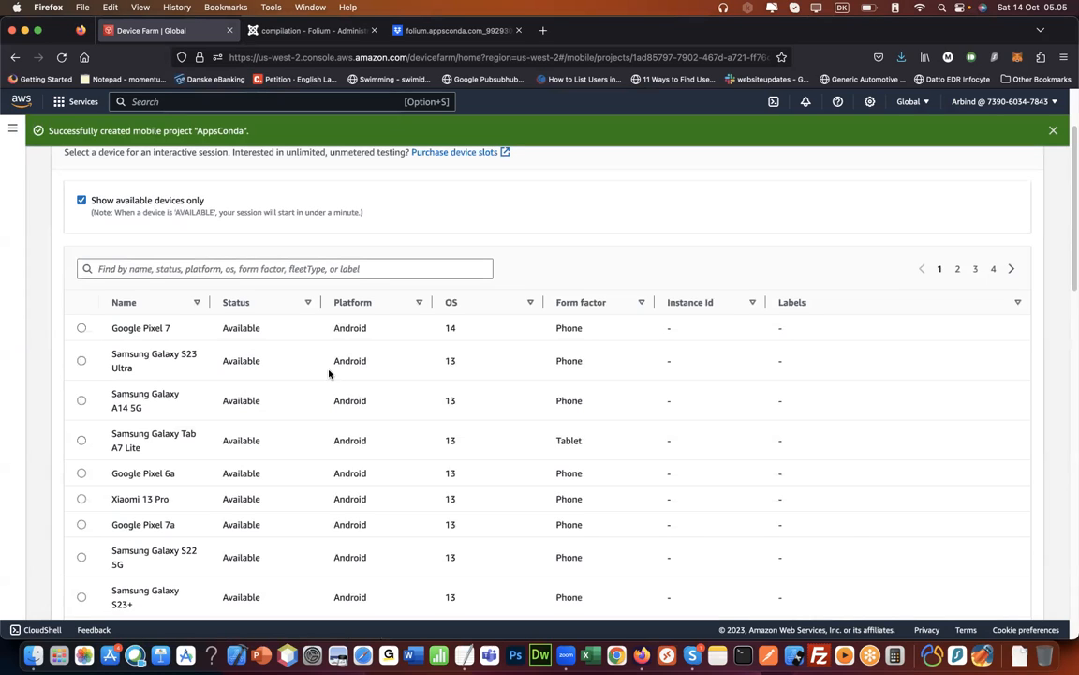
mouse_move(145, 354)
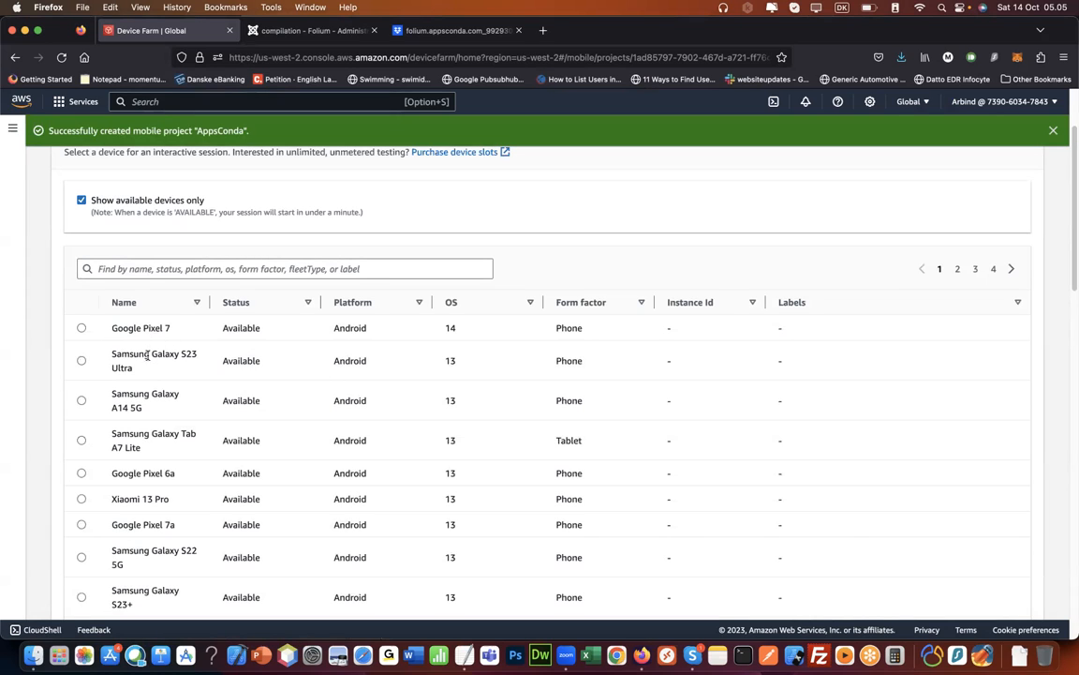
mouse_move(132, 422)
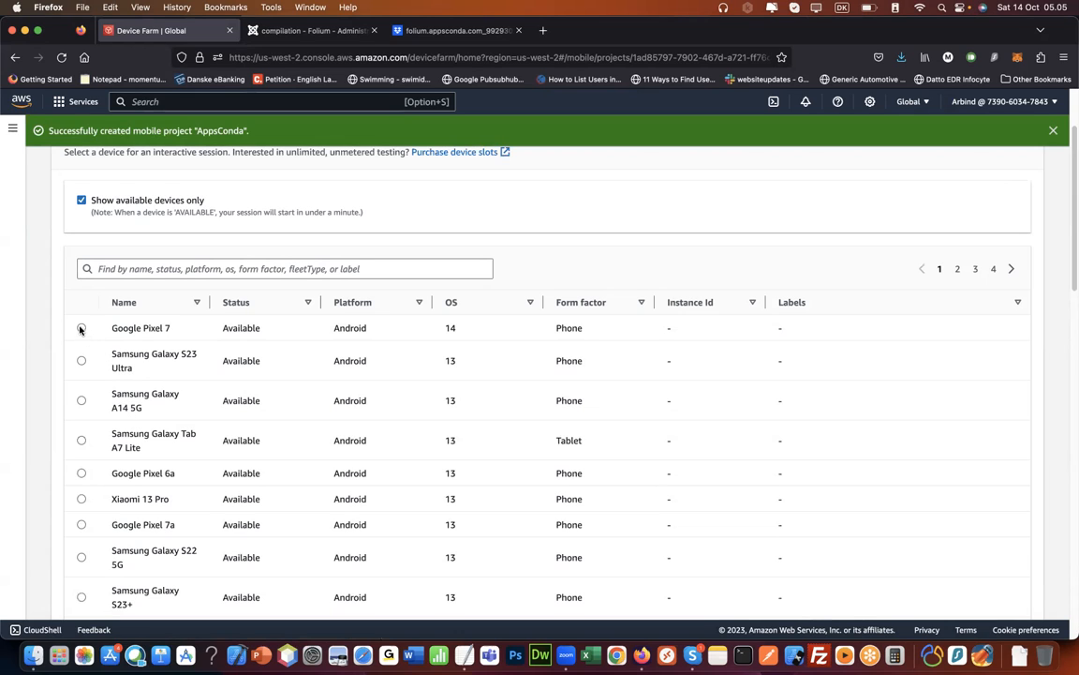
click(81, 327)
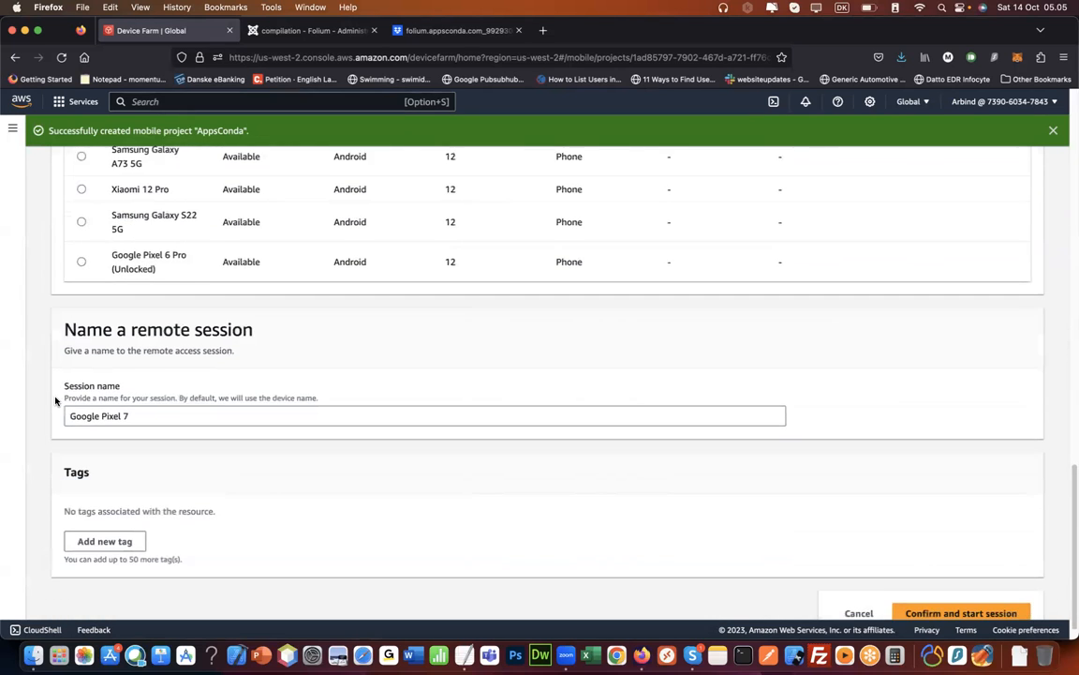
scroll(down, 3)
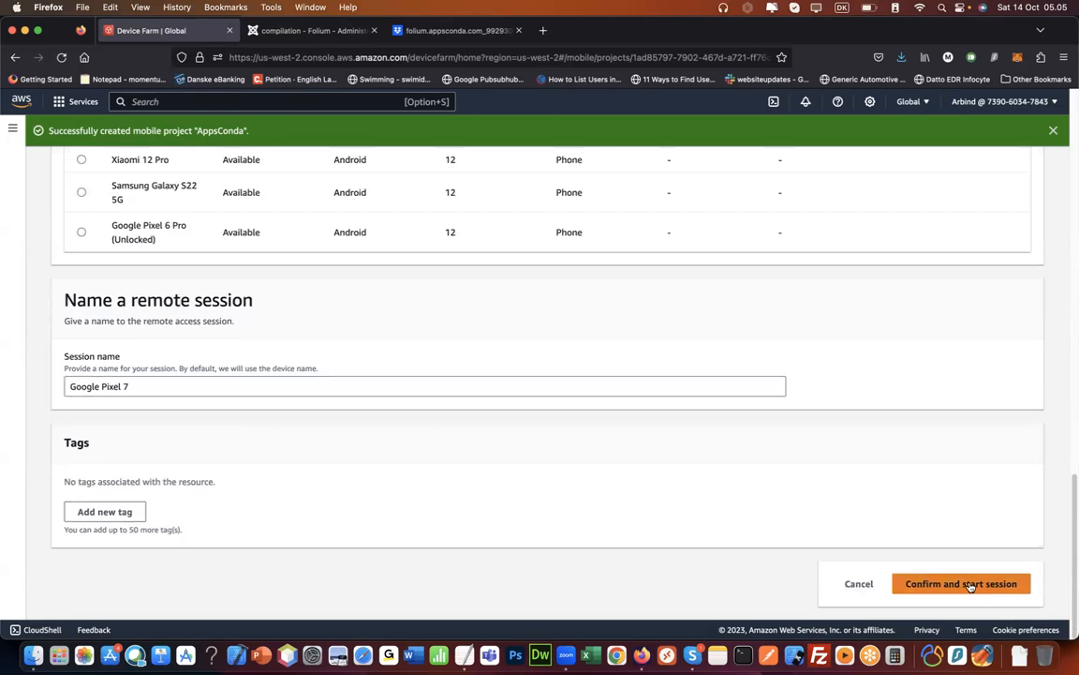
- Confirm and start the Google Pixel 7 remote session
click(960, 582)
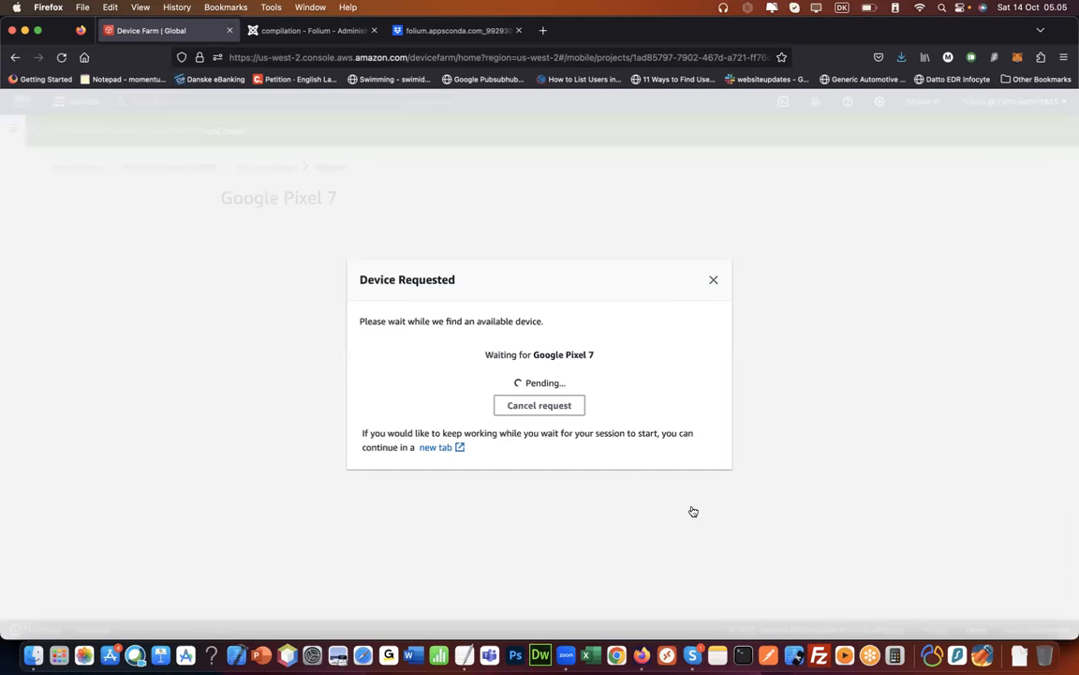
mouse_move(612, 364)
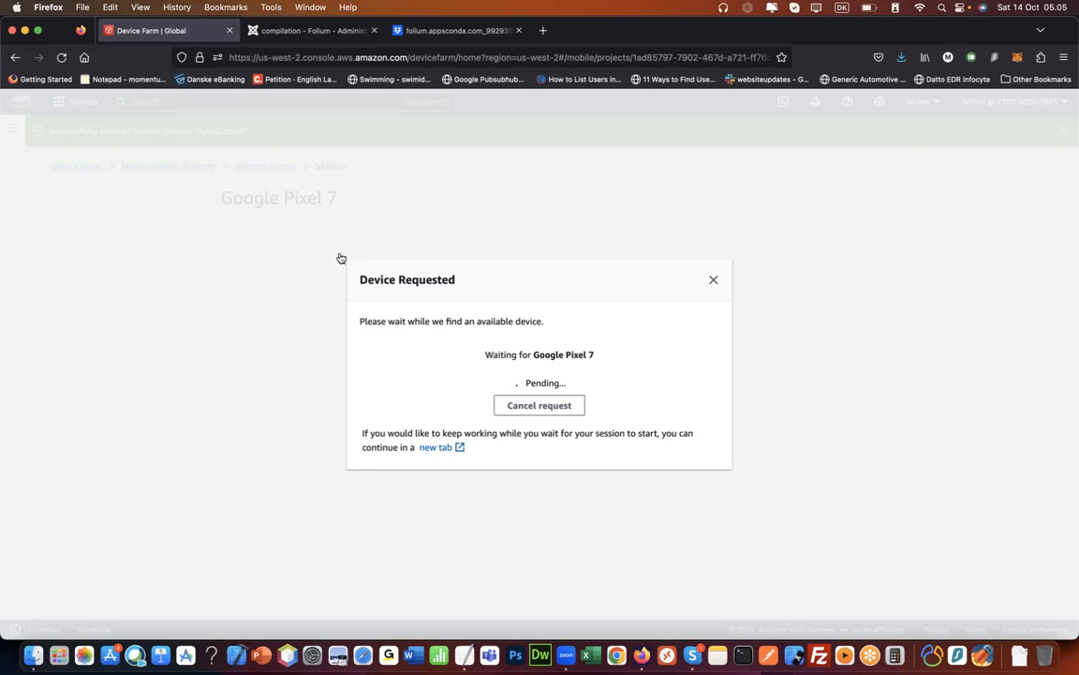
mouse_move(282, 351)
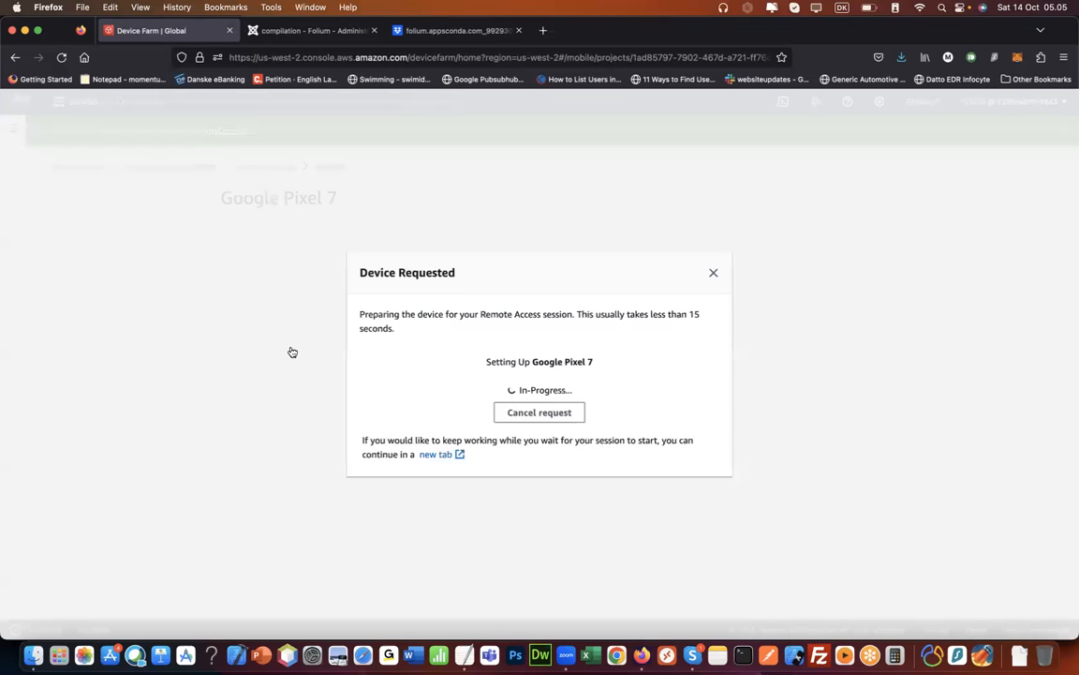
mouse_move(257, 298)
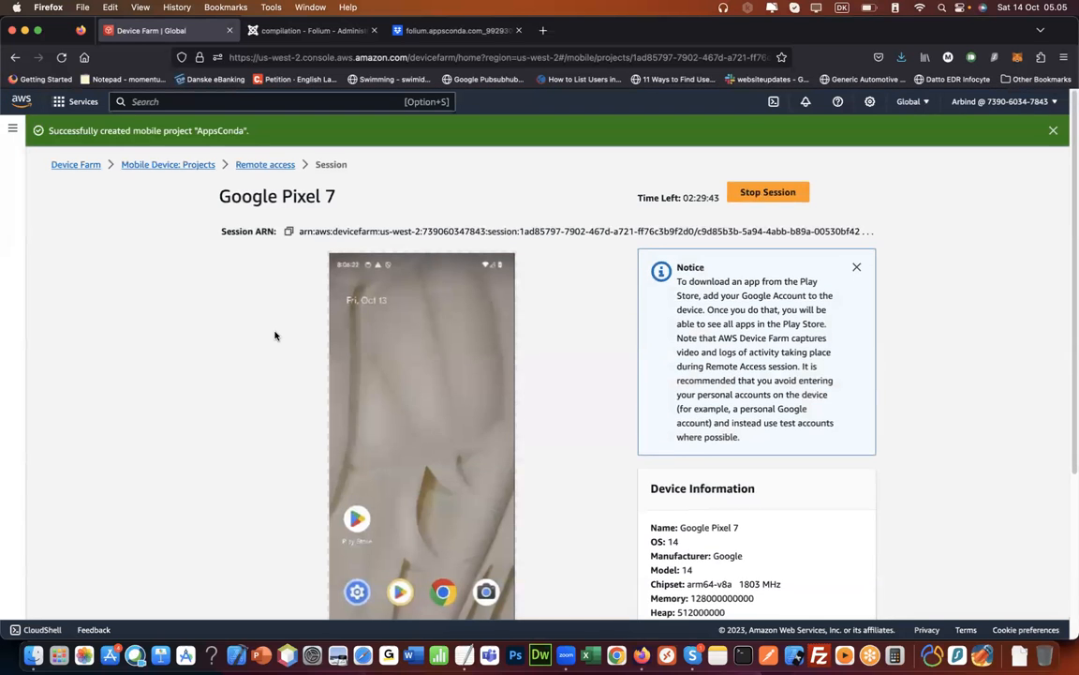
- Scroll the live session page down to the Install applications panel
scroll(down, 3)
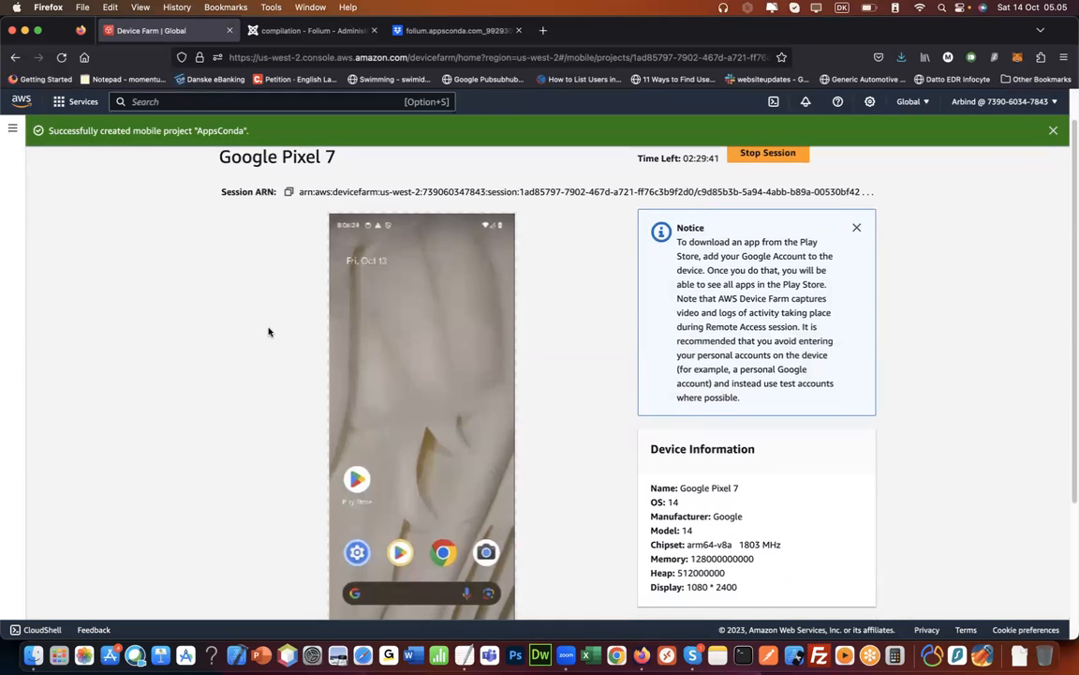
scroll(down, 3)
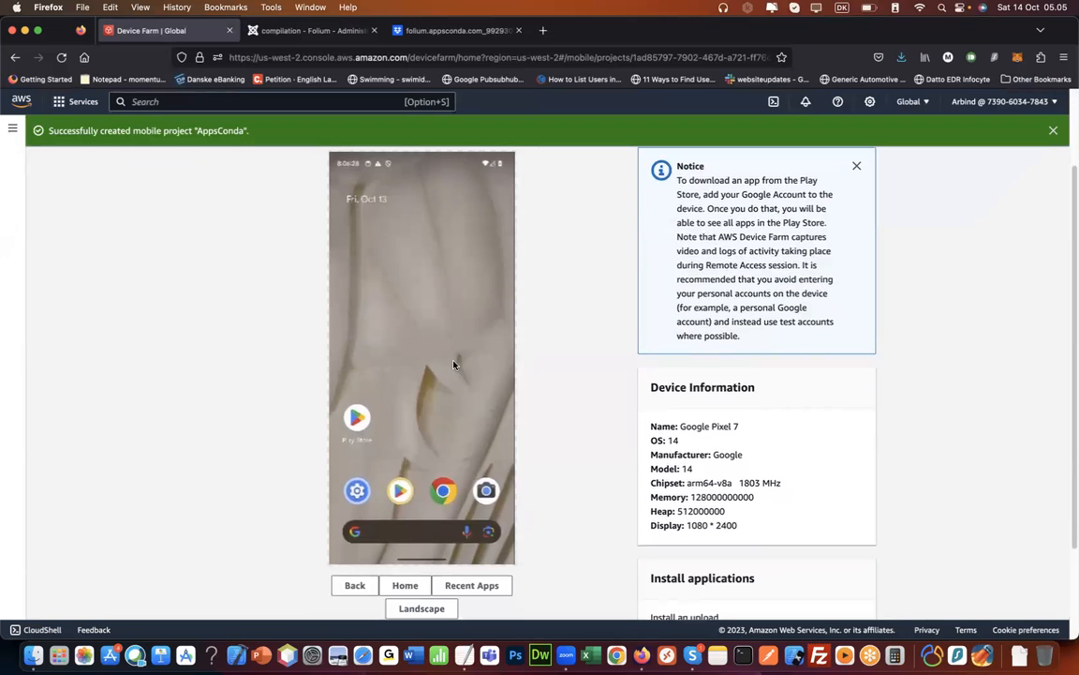
scroll(down, 3)
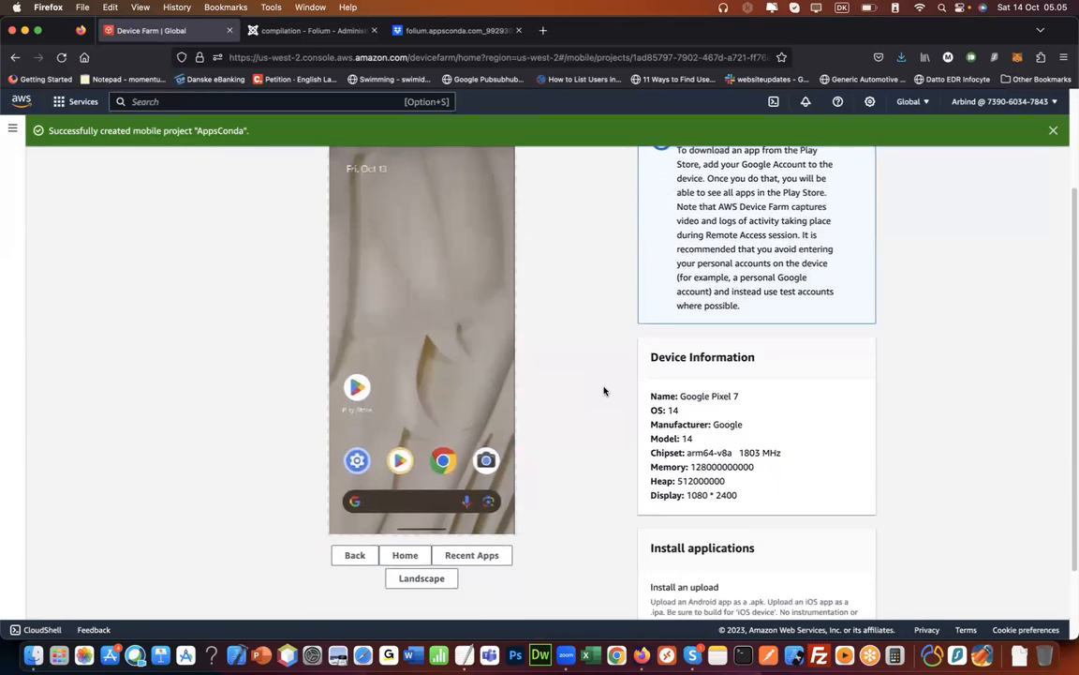
scroll(down, 3)
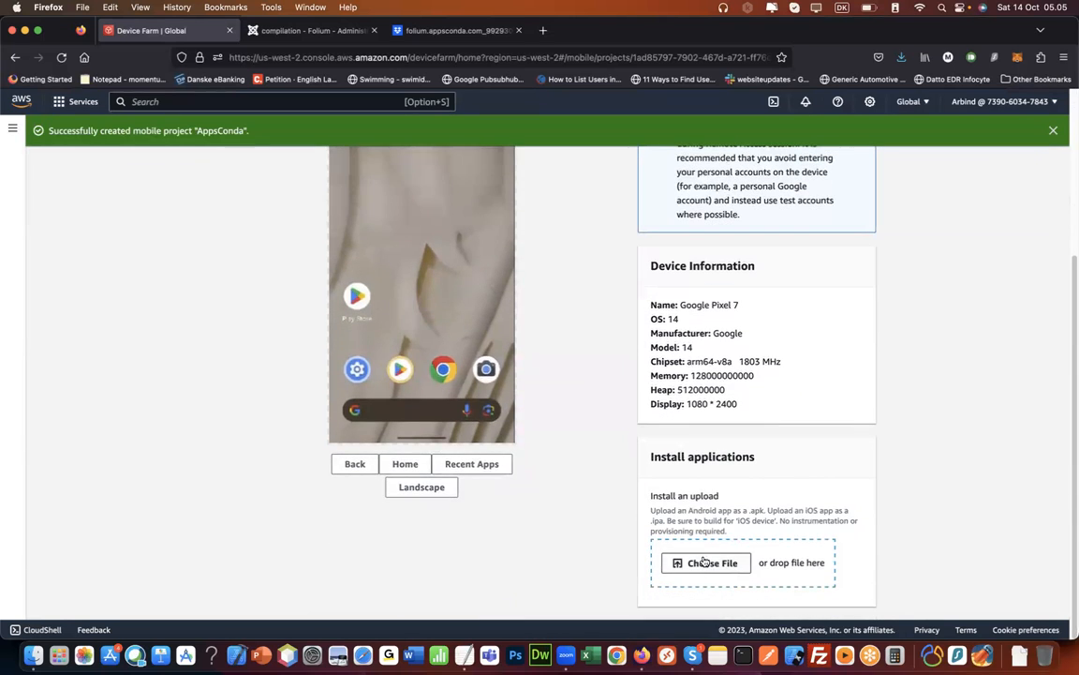
- Install folium.appsconda.com_992930.apk on the Pixel 7 from the recent uploads list
click(704, 562)
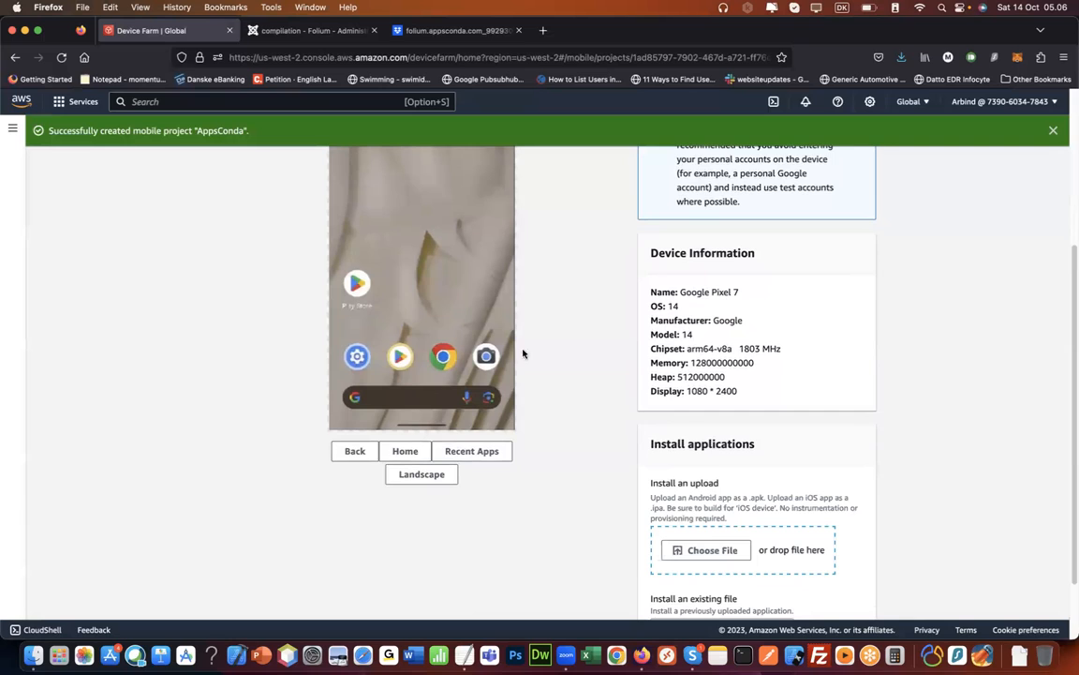
scroll(down, 3)
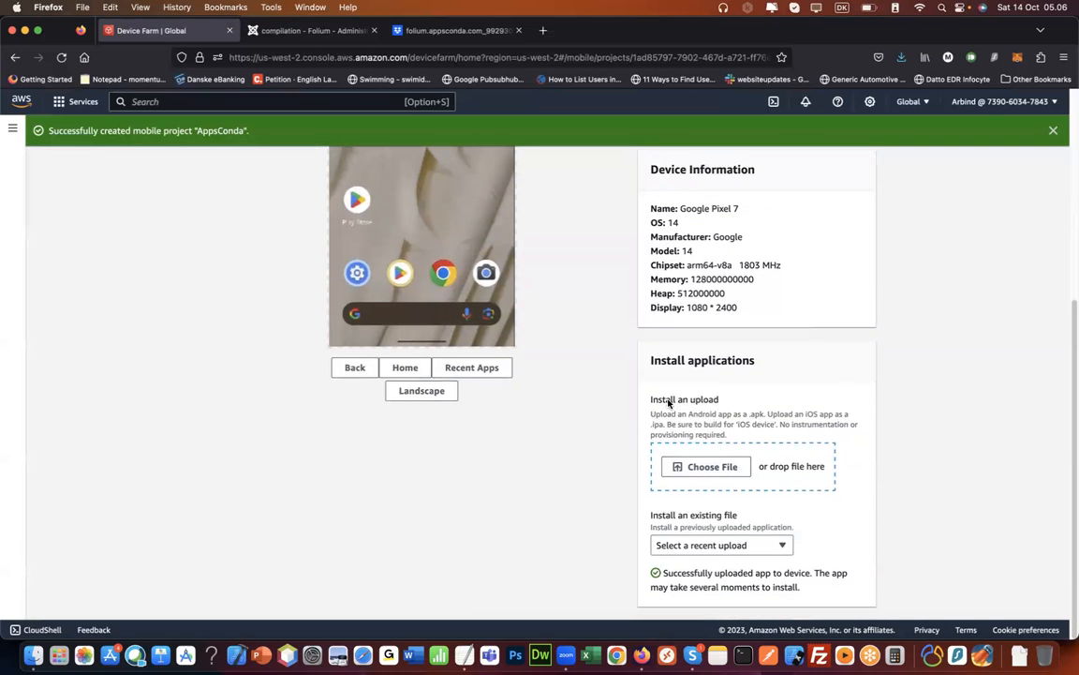
click(721, 544)
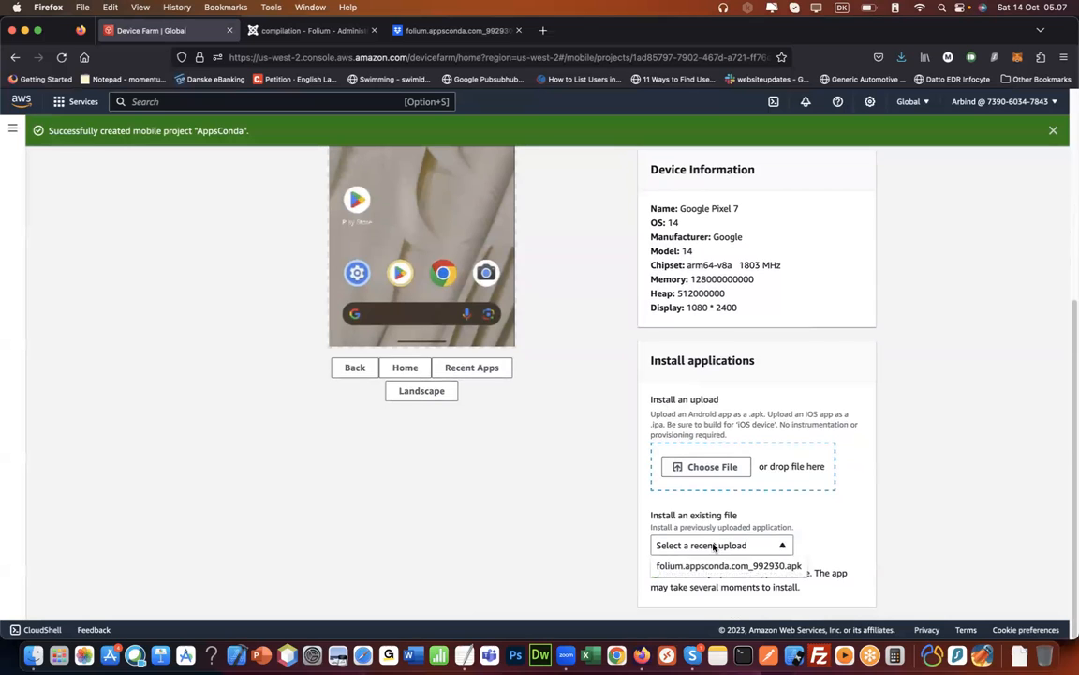
click(728, 565)
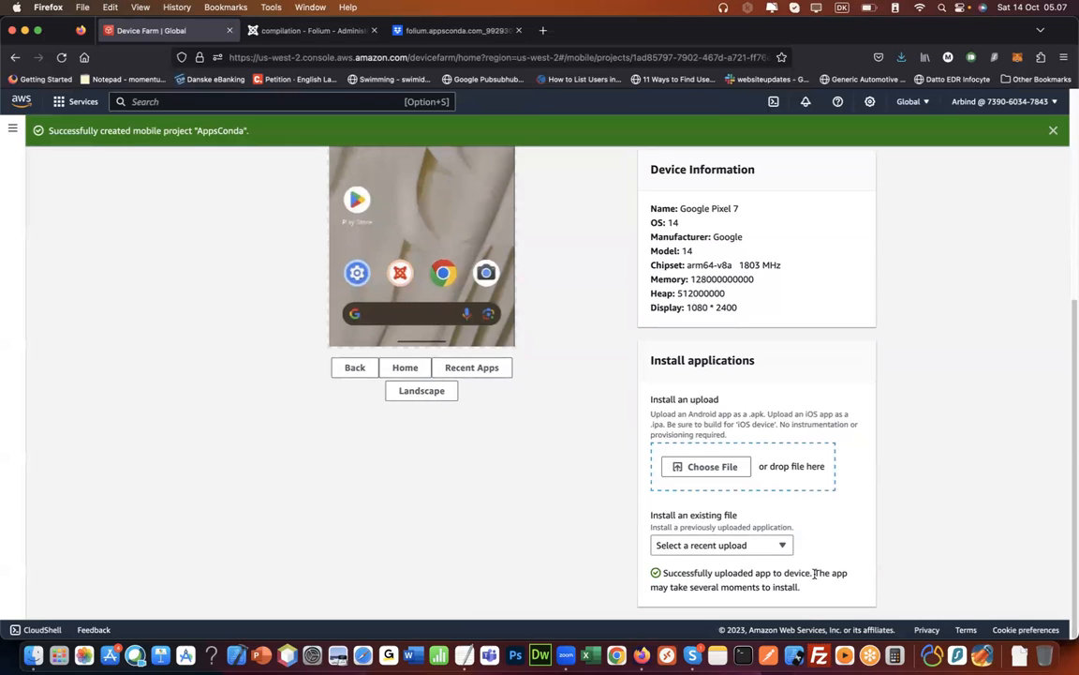
mouse_move(642, 534)
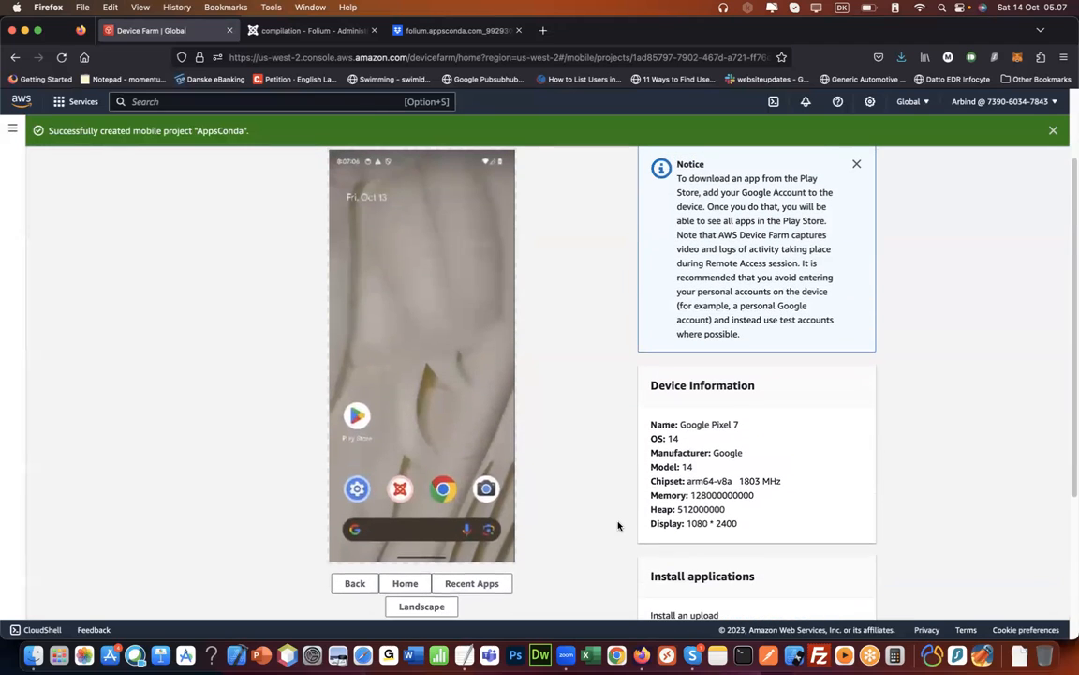
mouse_move(557, 412)
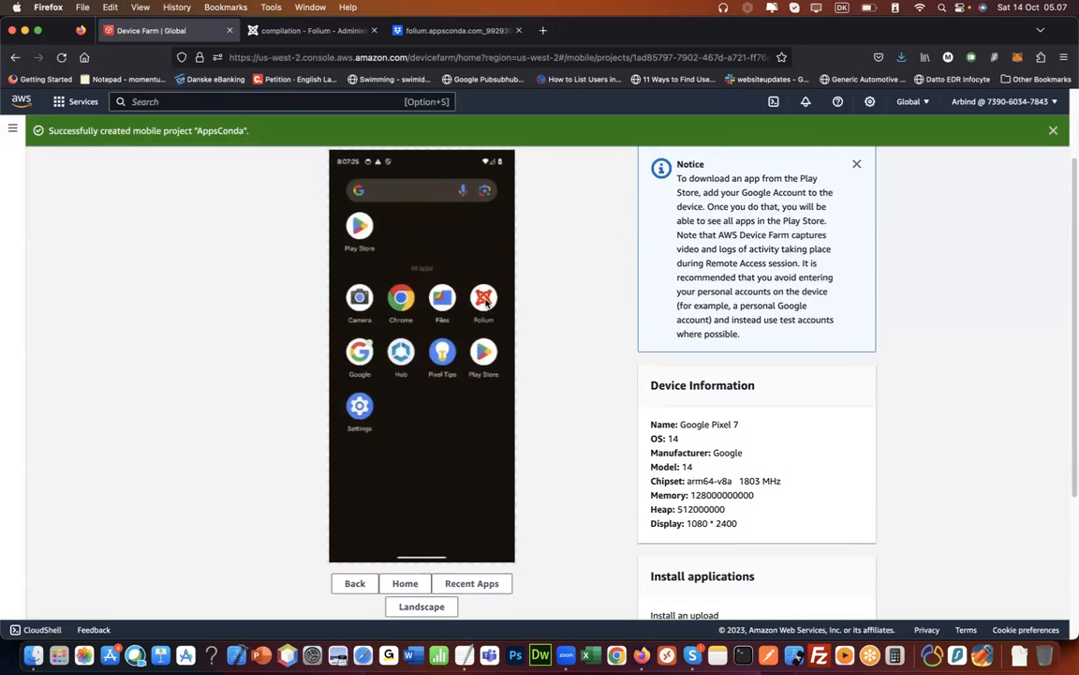
mouse_move(514, 328)
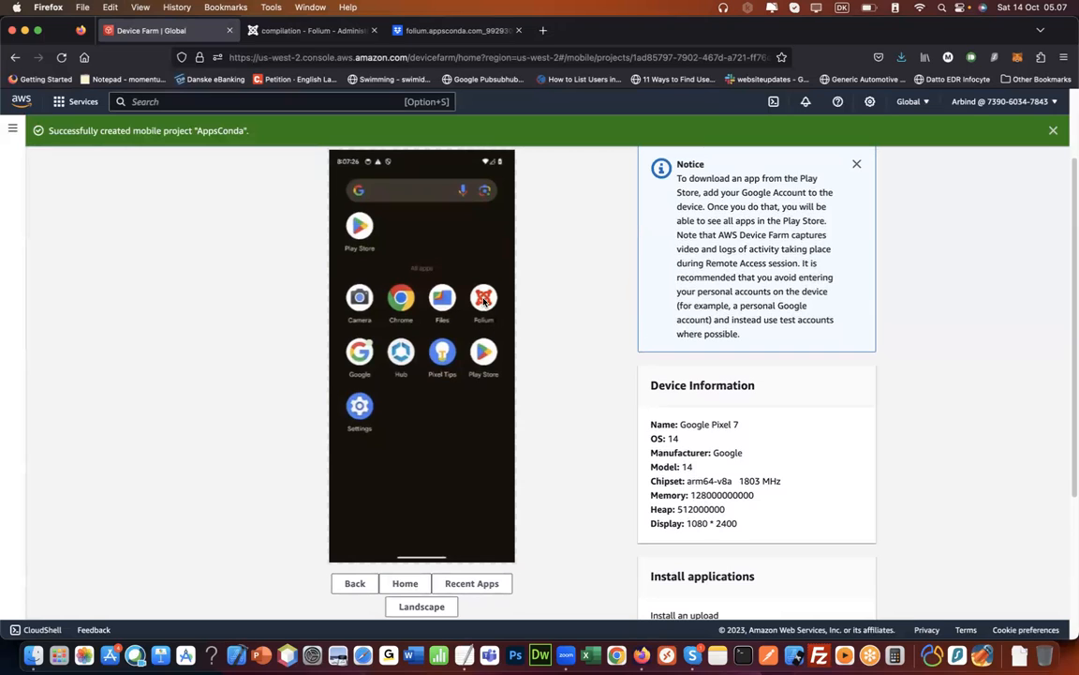
- Launch Folium on the Pixel 7, browse the Monitors category, then return to the menu
click(483, 298)
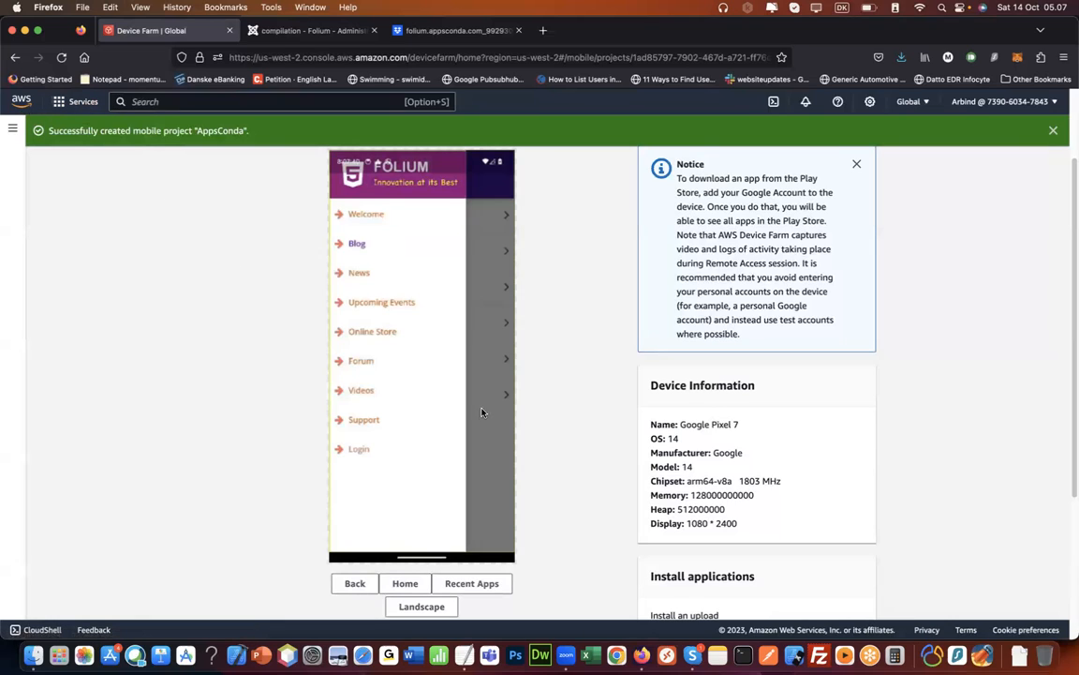
mouse_move(485, 428)
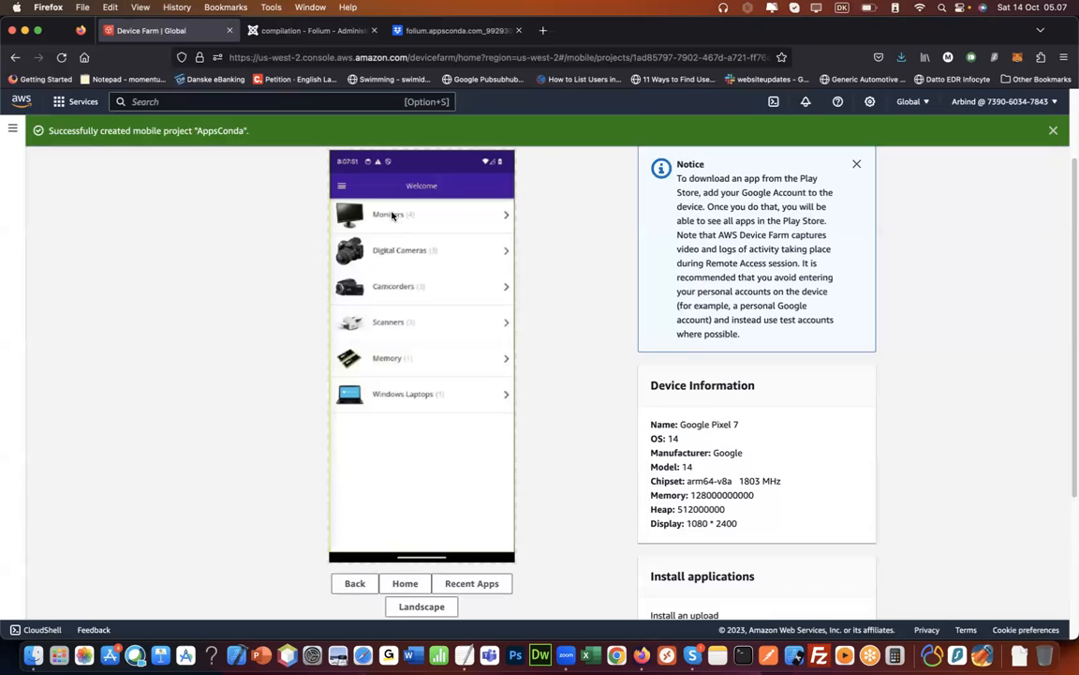
click(422, 213)
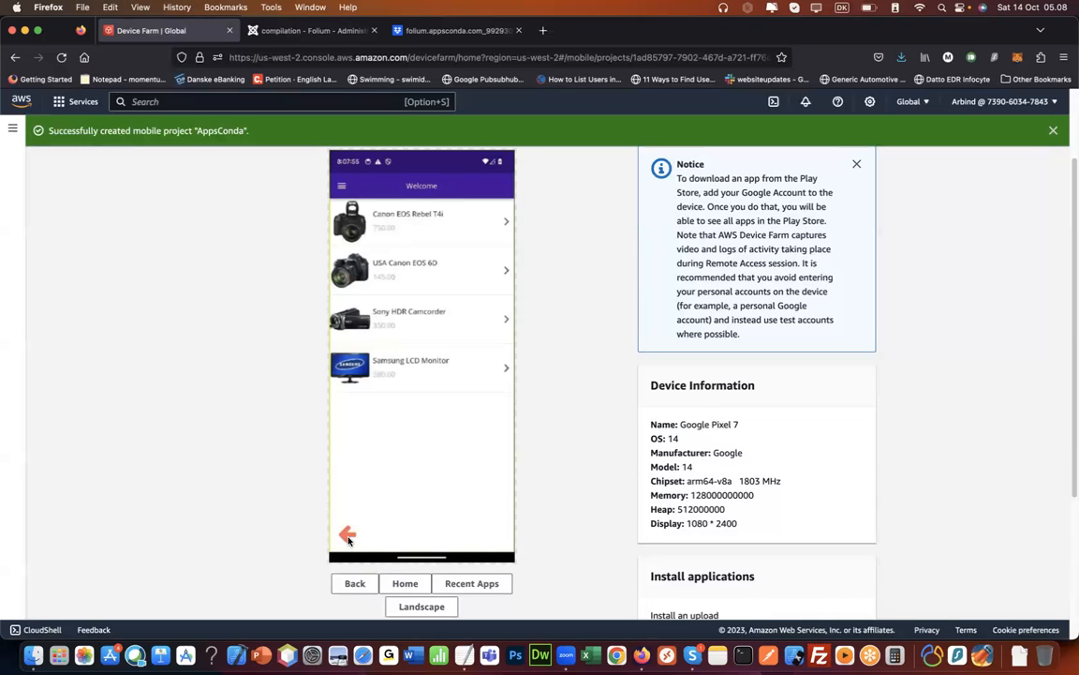
click(348, 534)
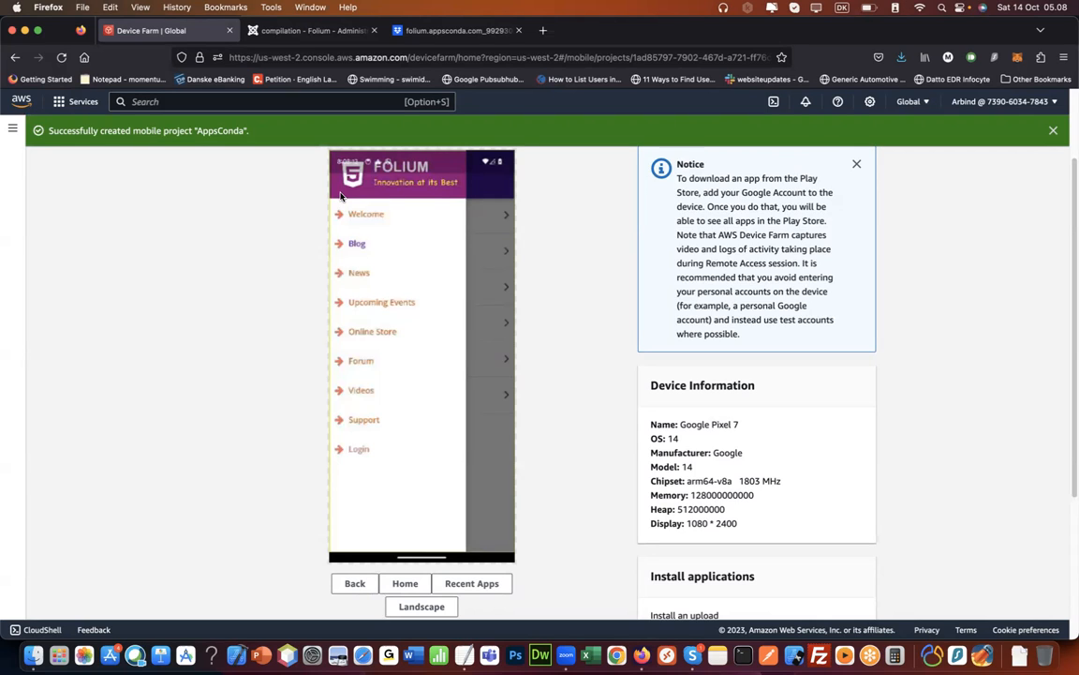
mouse_move(632, 521)
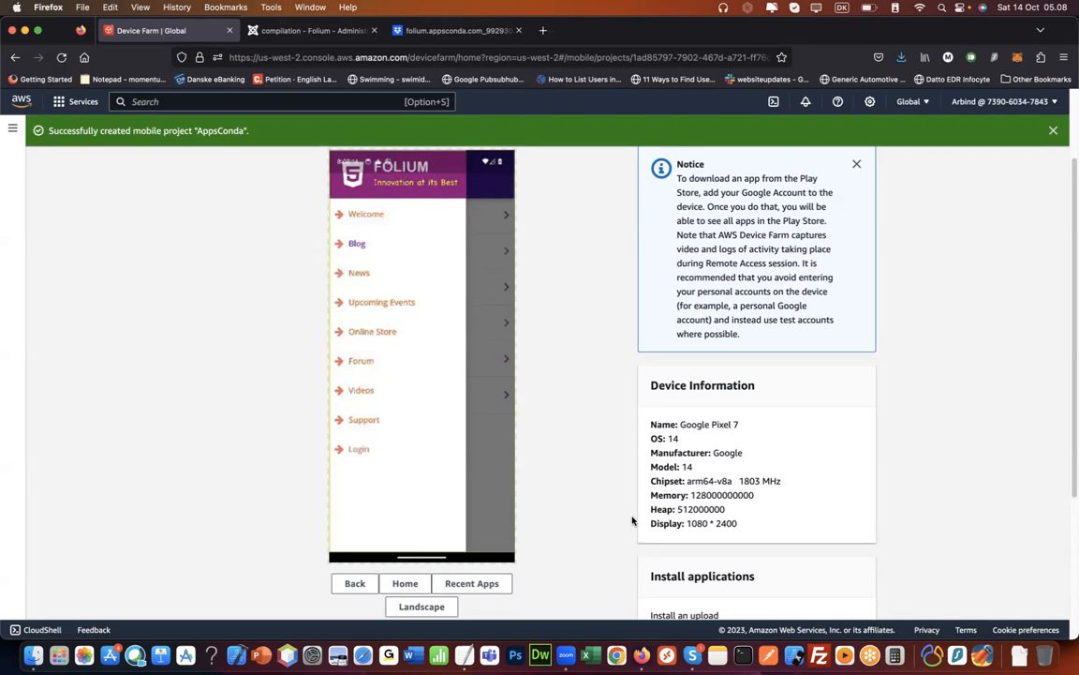